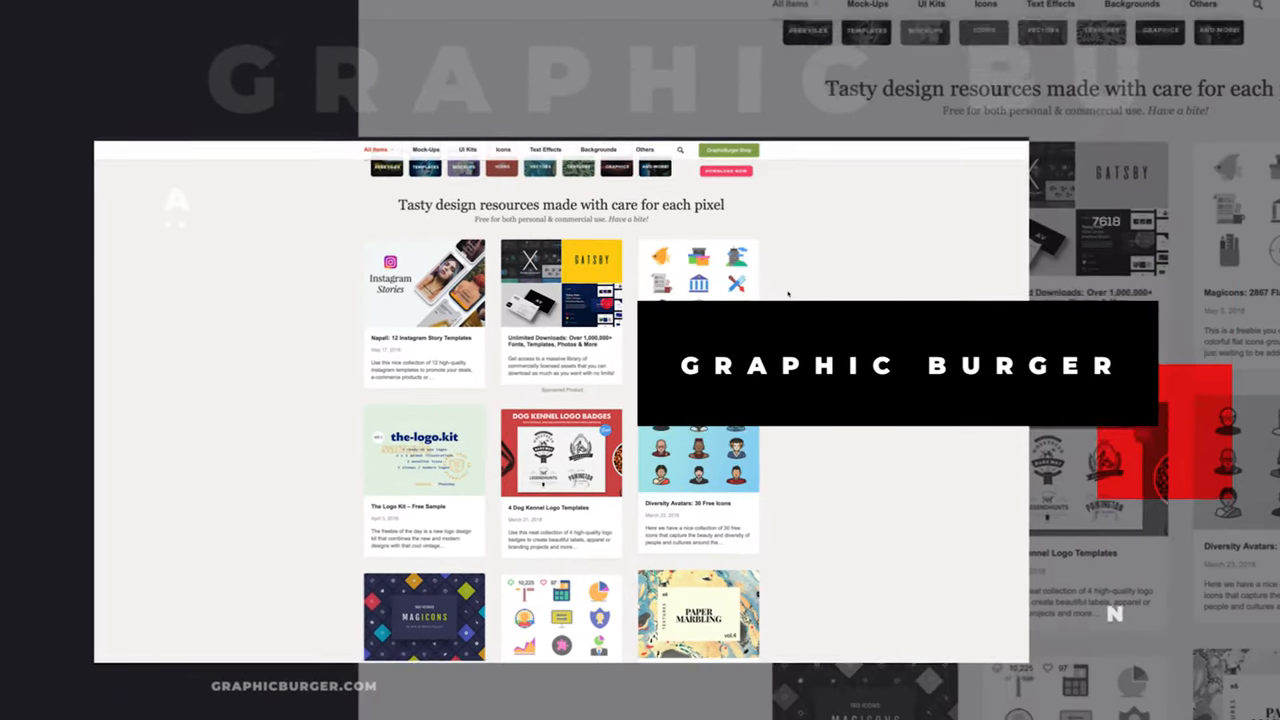
- Browse GraphicBurger's Text Effects category, then the Backgrounds listing of marbling, snow and glitter textures
scroll(down, 3)
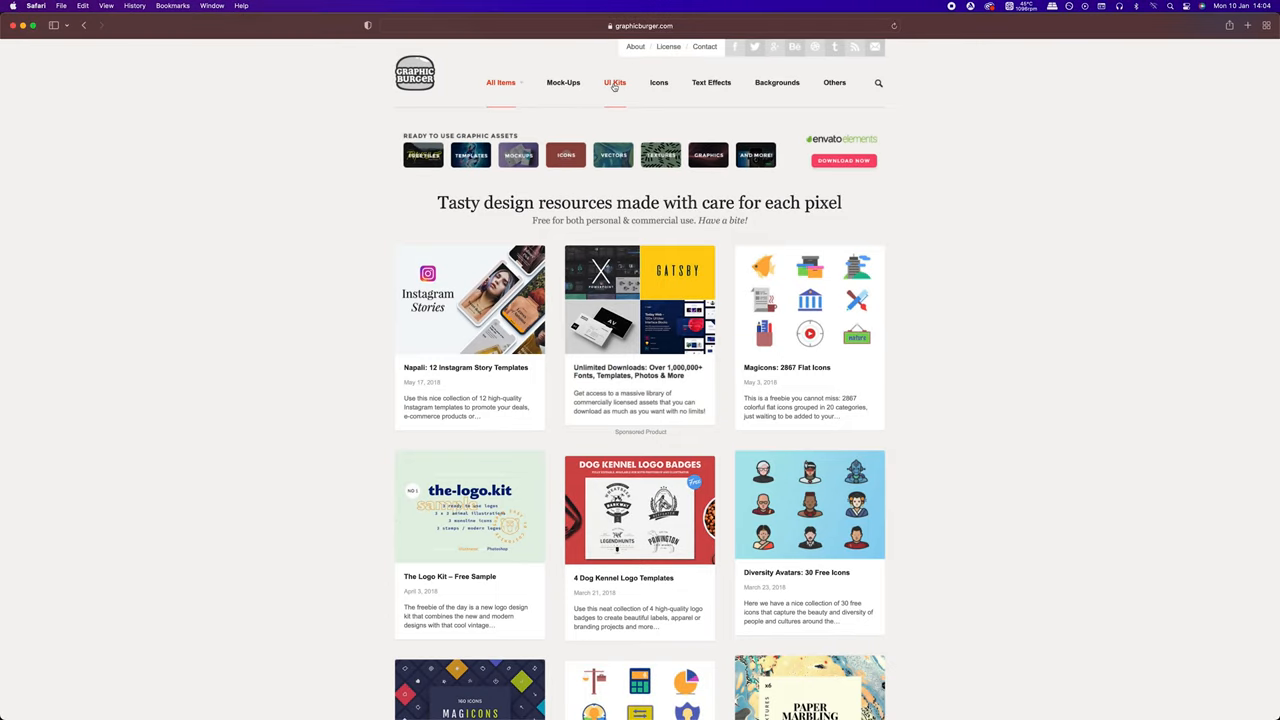
click(563, 82)
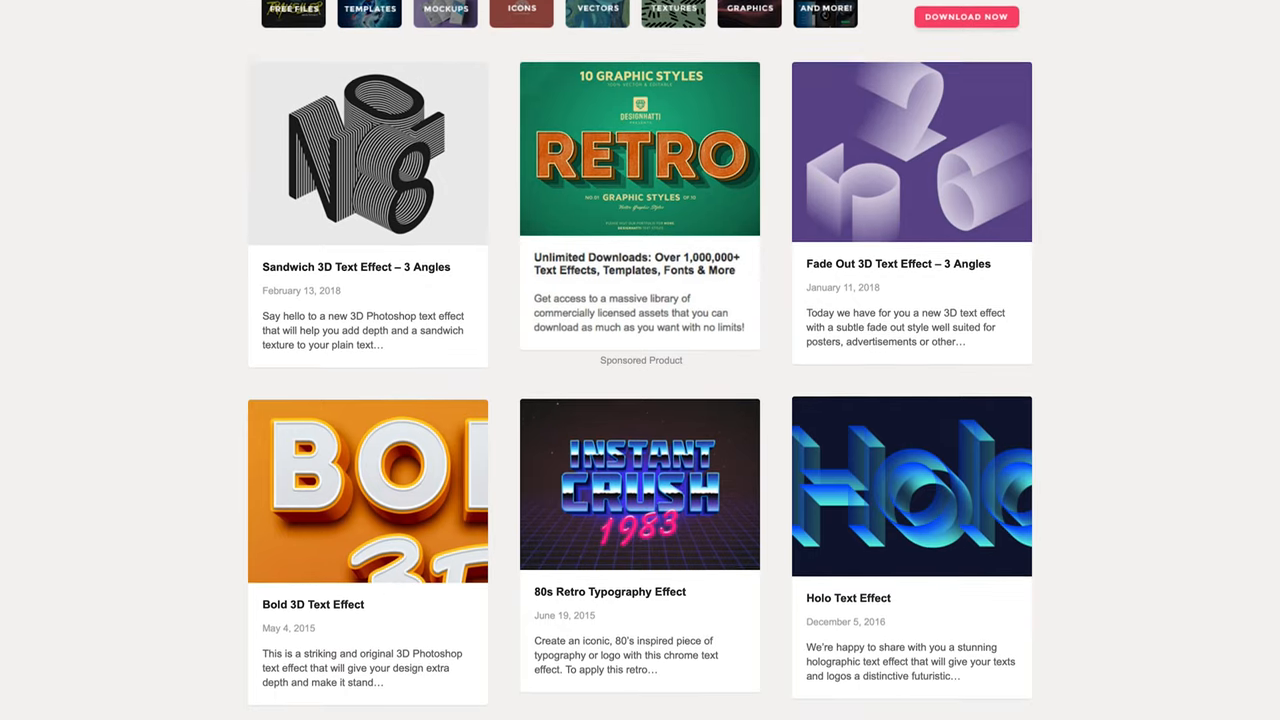
click(859, 72)
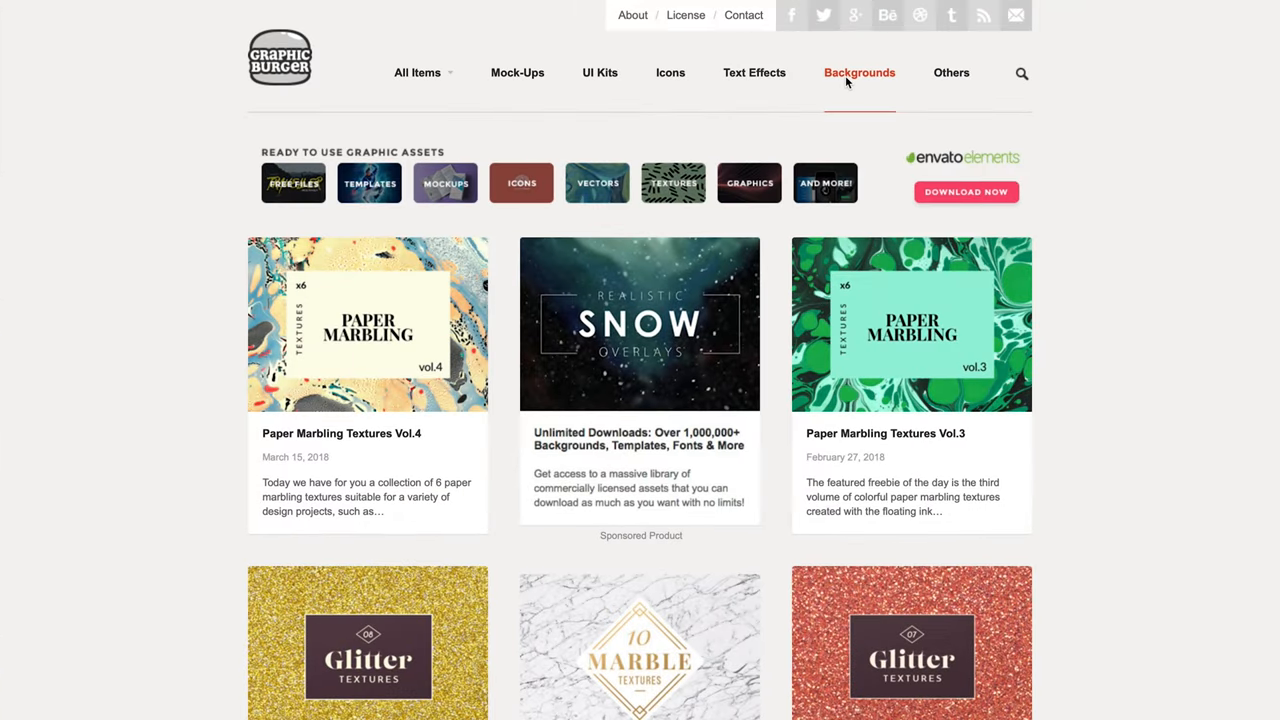
scroll(down, 3)
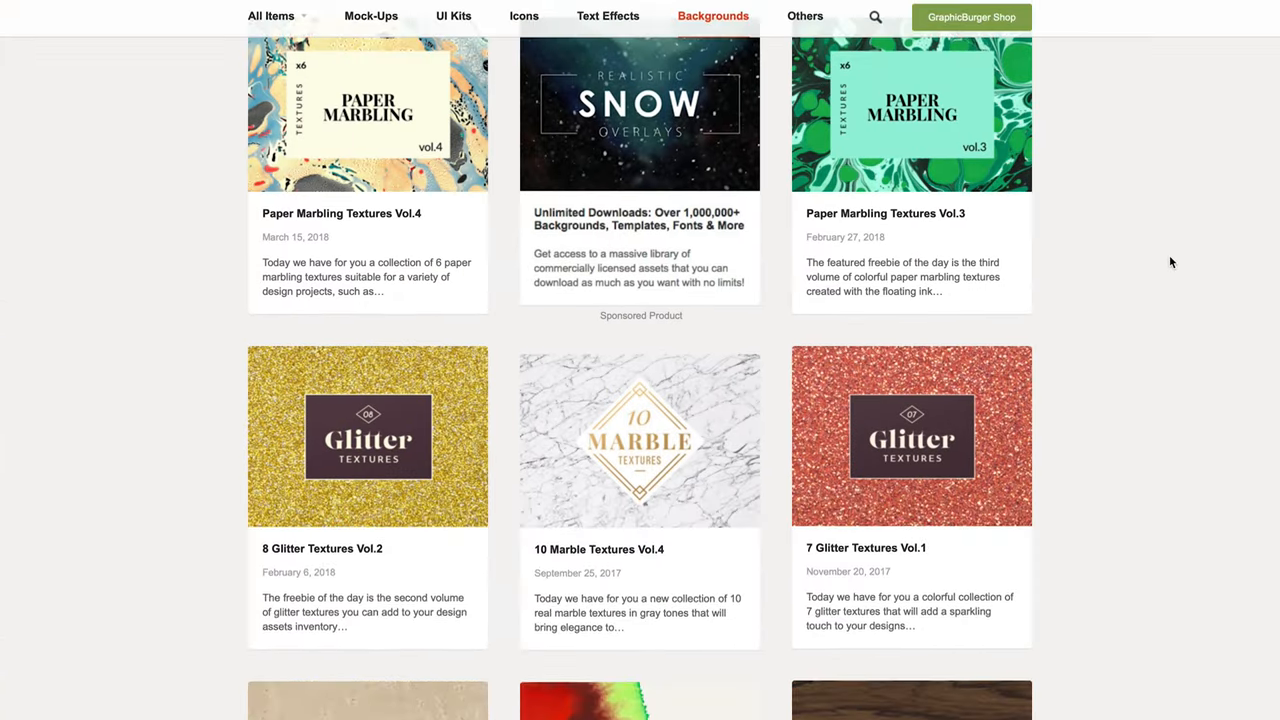
scroll(up, 3)
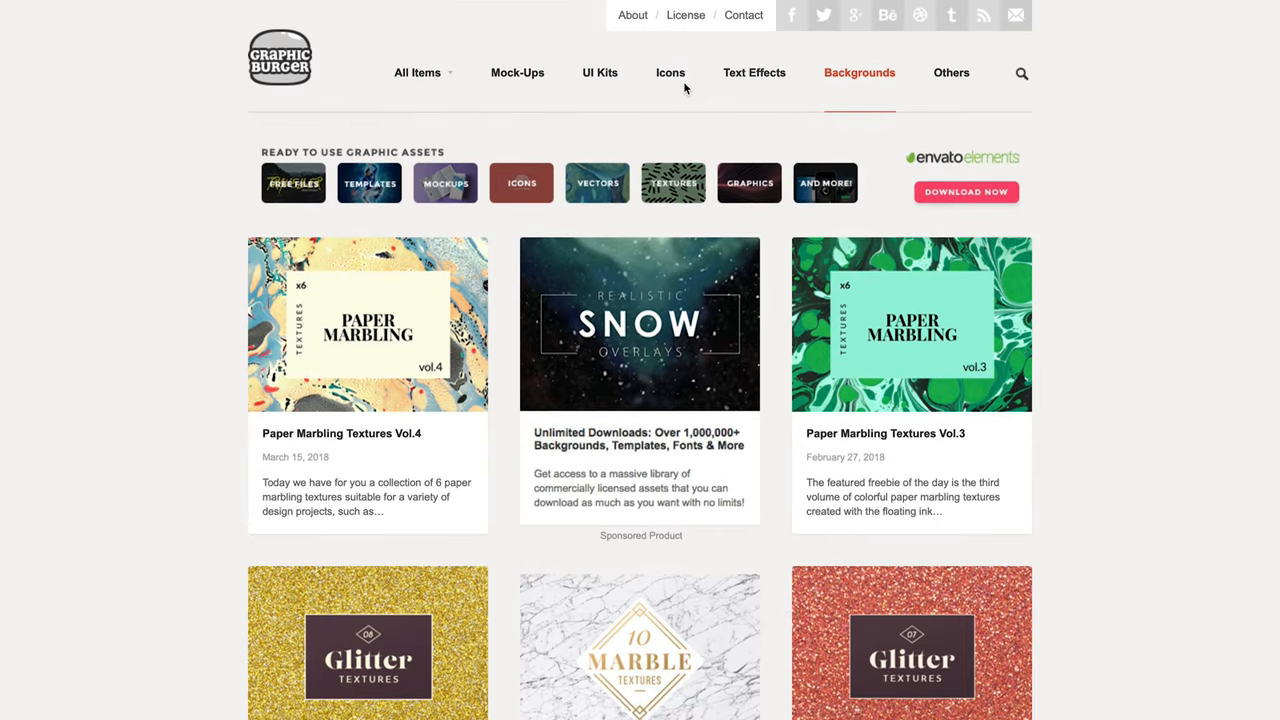
click(685, 15)
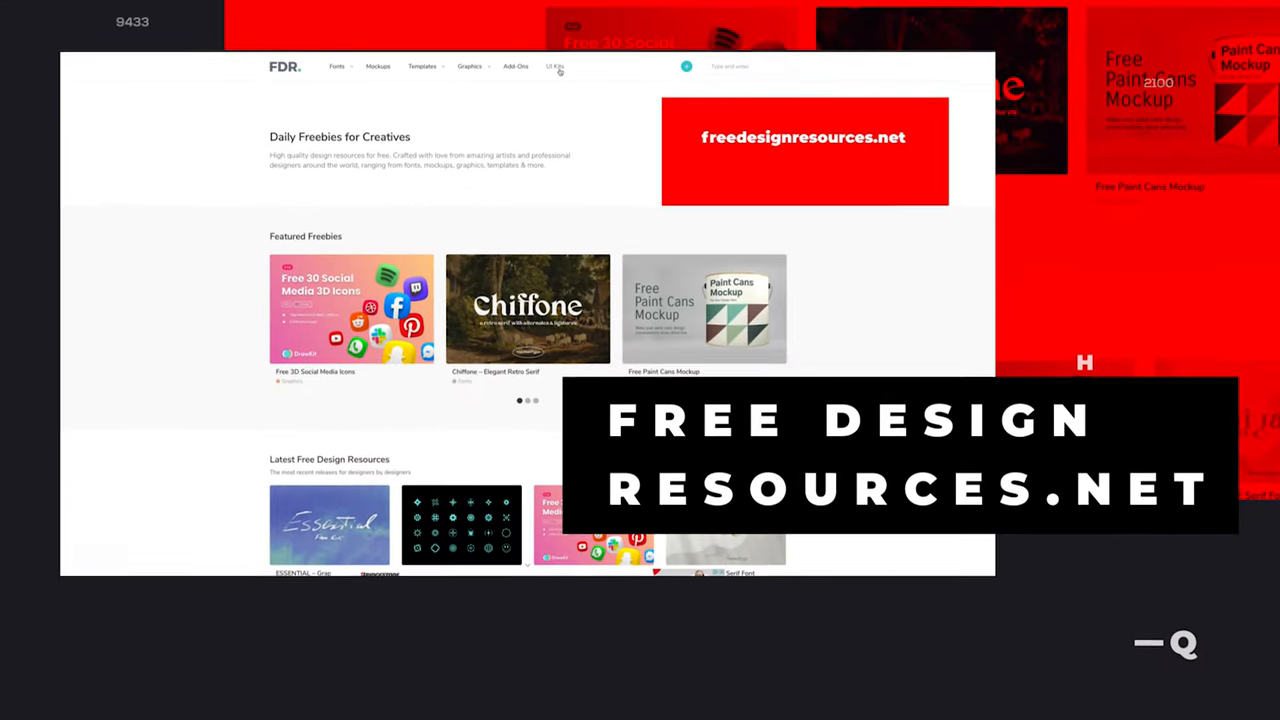
- Browse 100% free UI kits and scroll through the Free CoinBase Web & Mobile UI Kit page
click(555, 66)
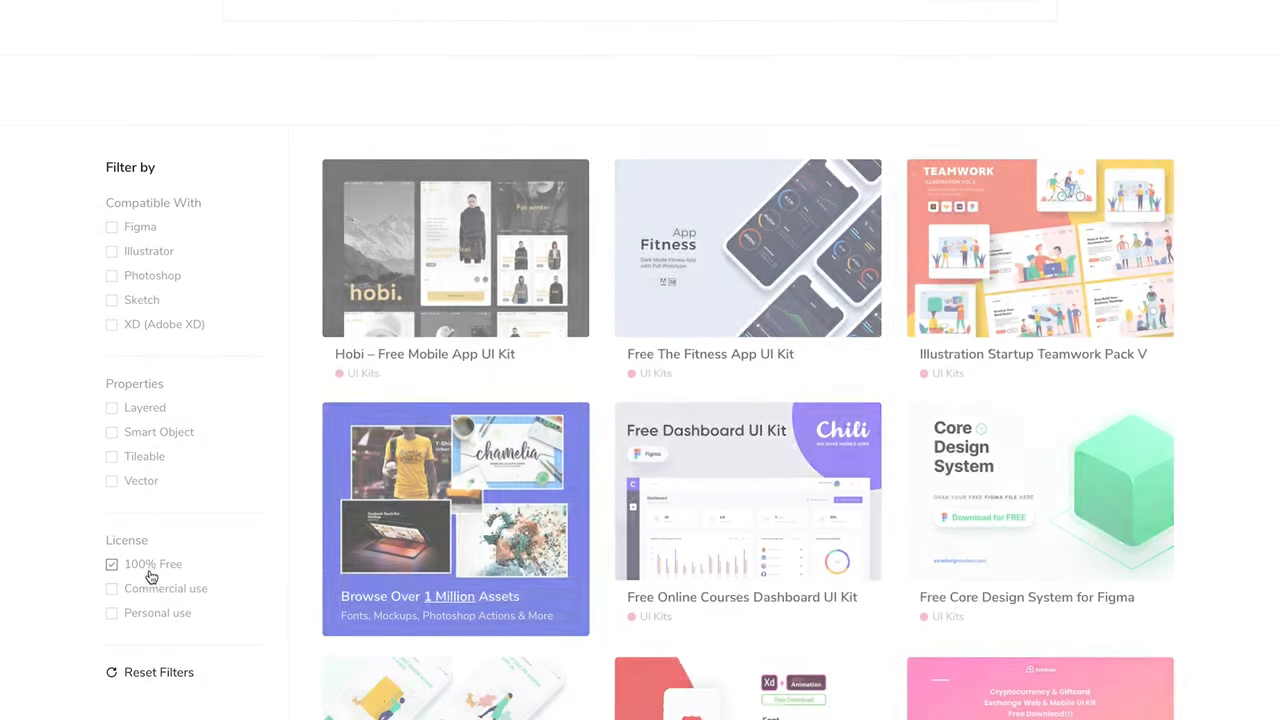
scroll(down, 3)
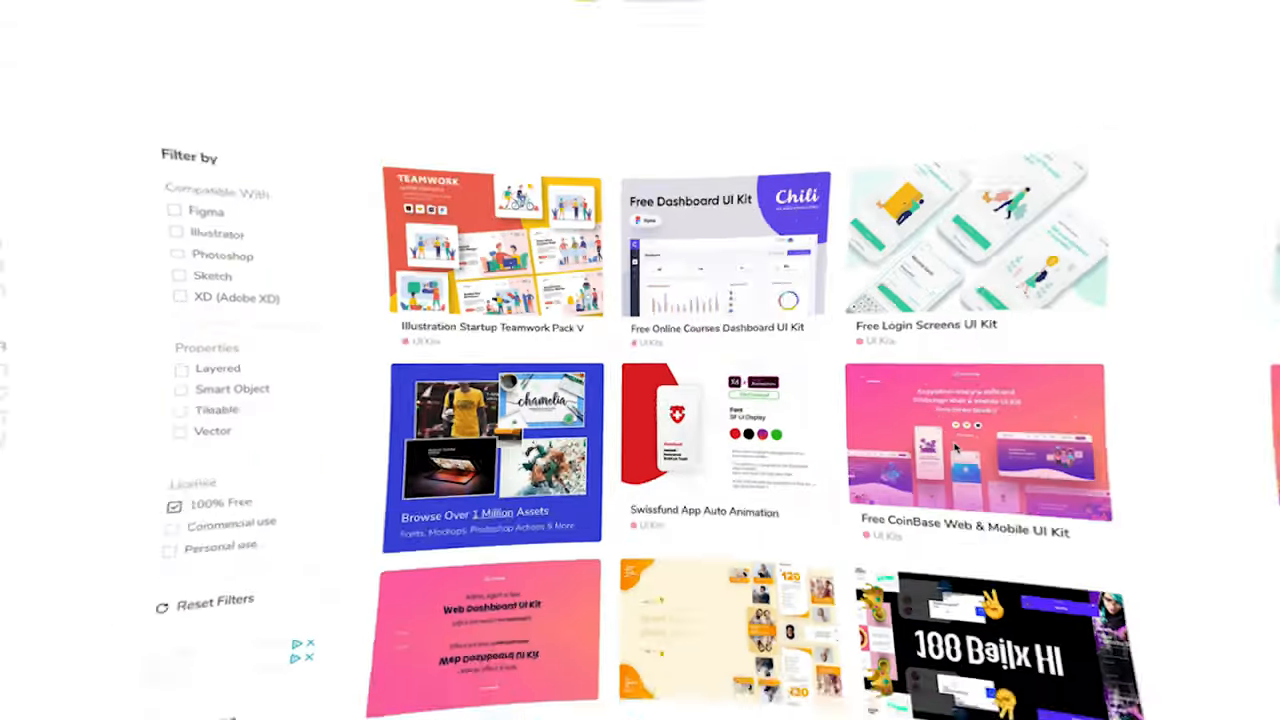
click(975, 445)
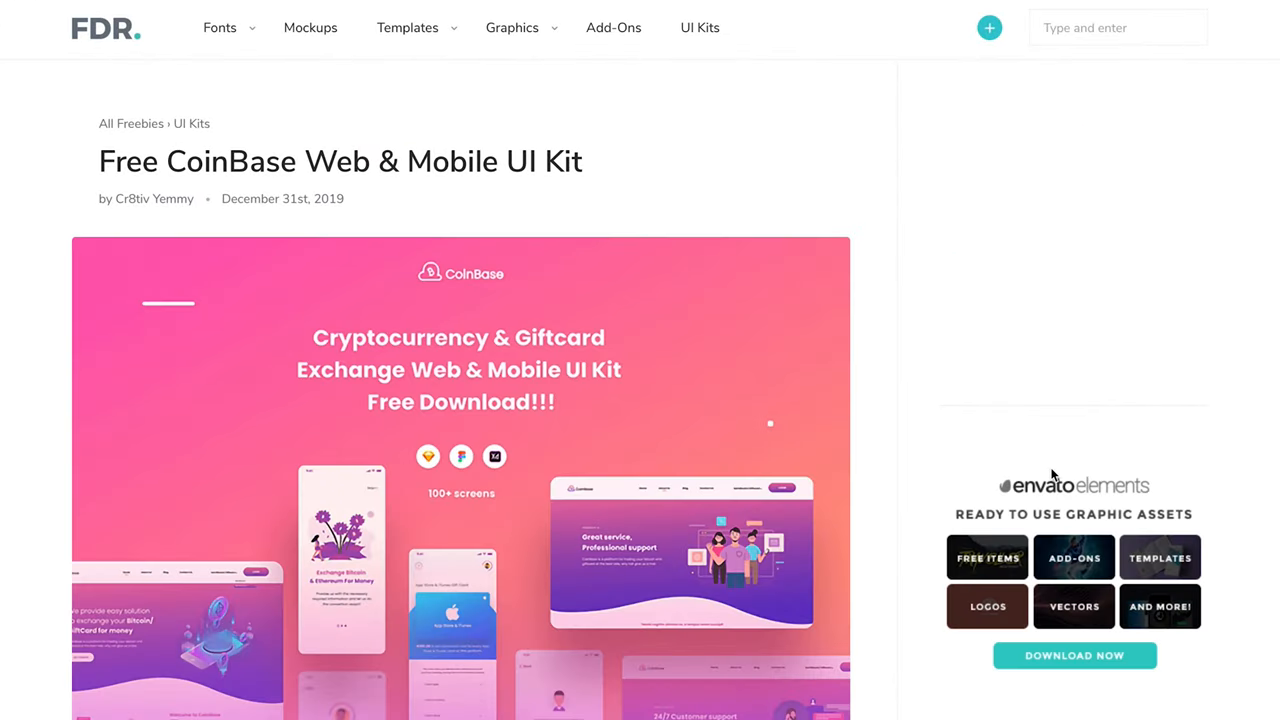
mouse_move(866, 445)
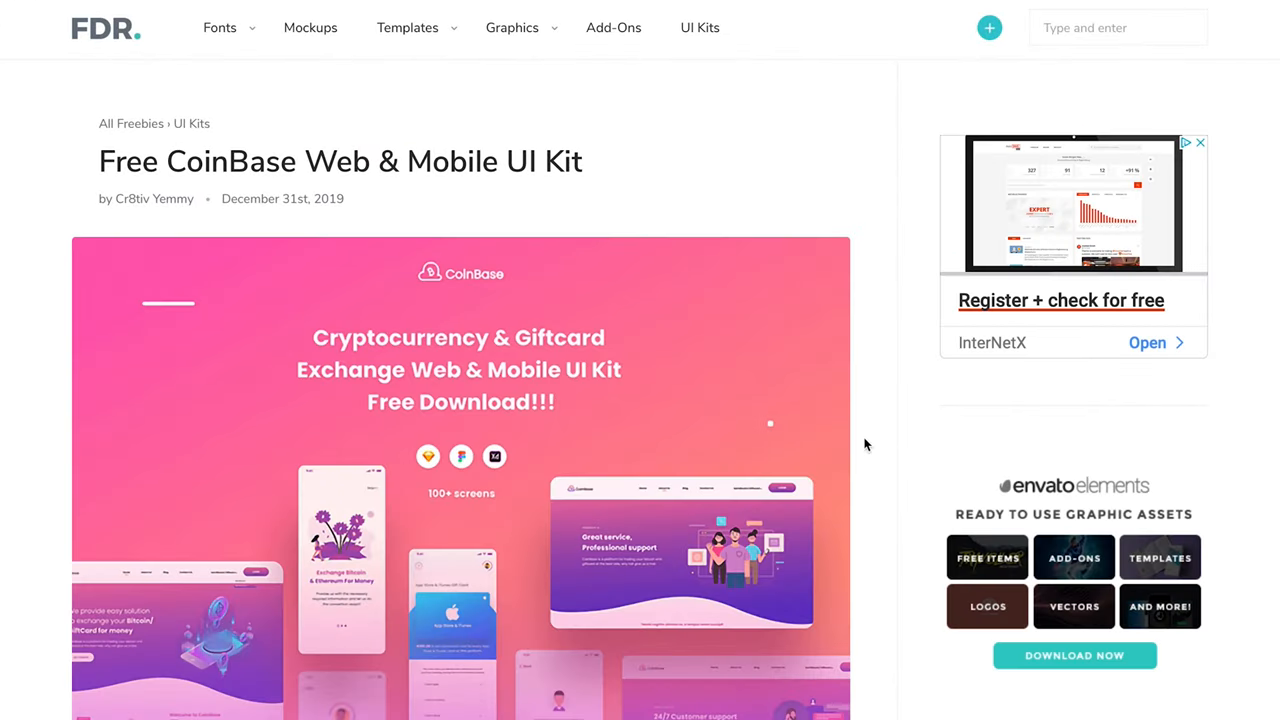
scroll(down, 3)
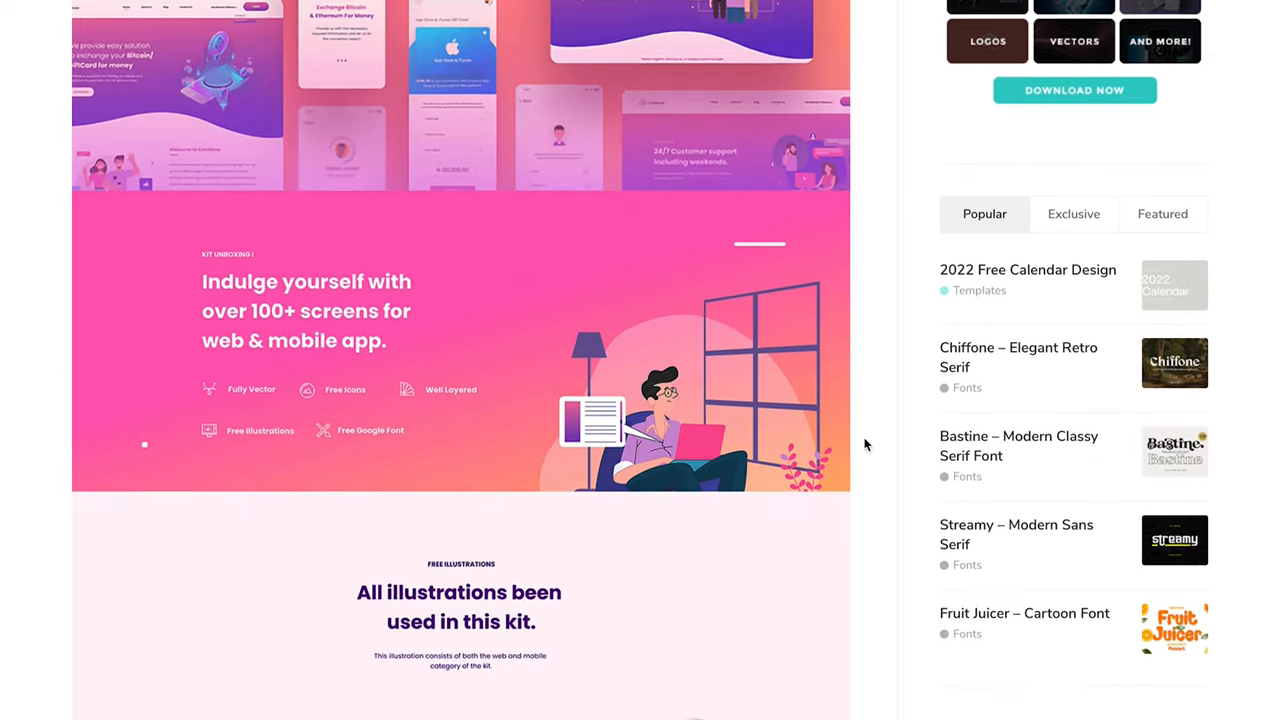
scroll(down, 3)
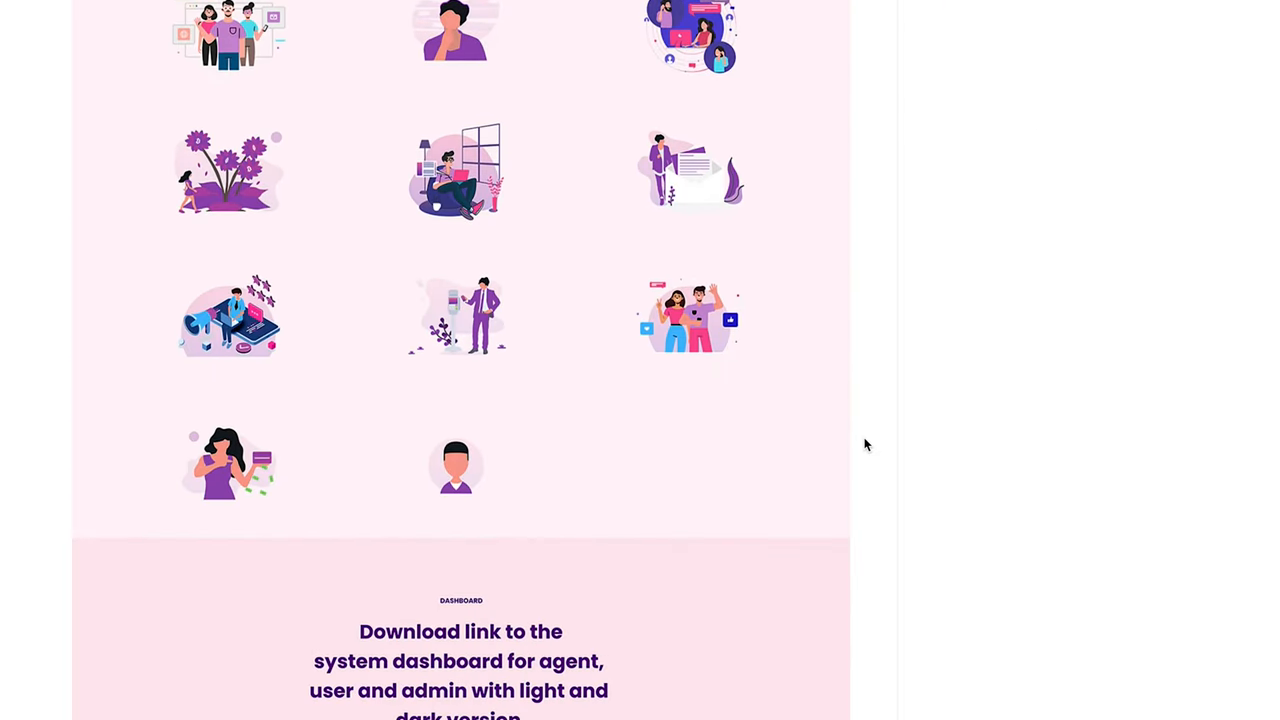
scroll(down, 3)
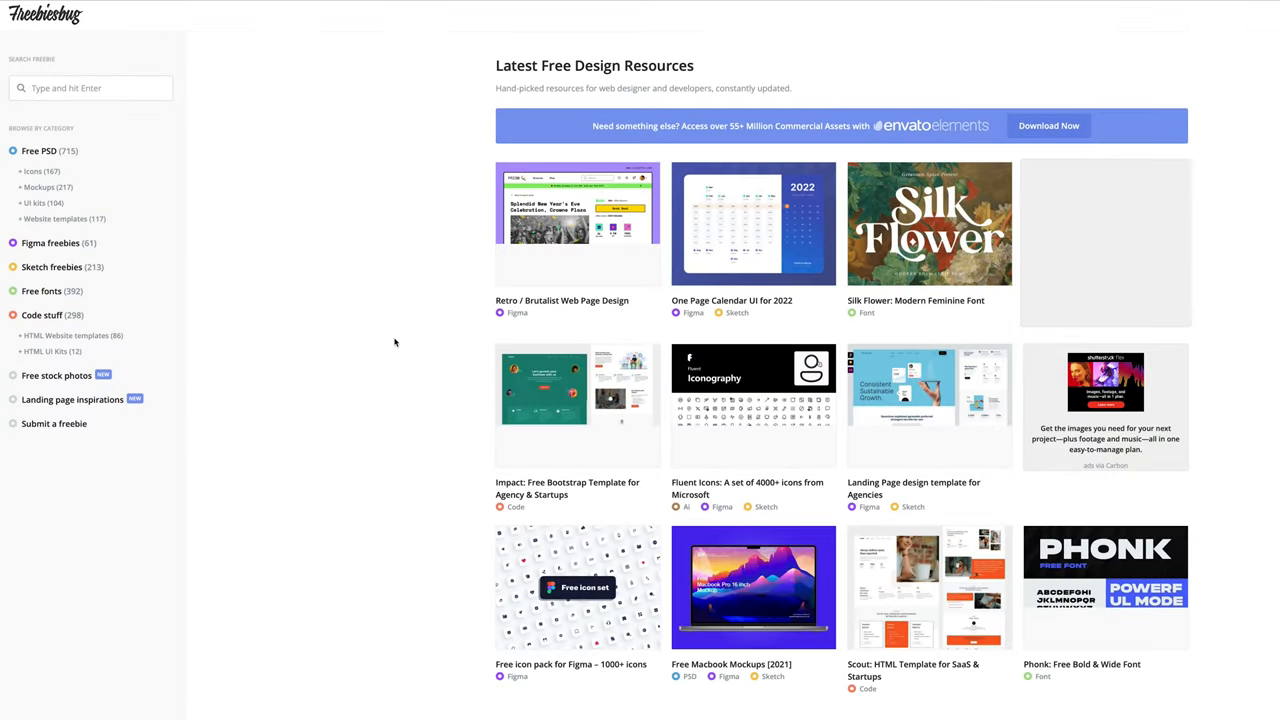
mouse_move(89, 245)
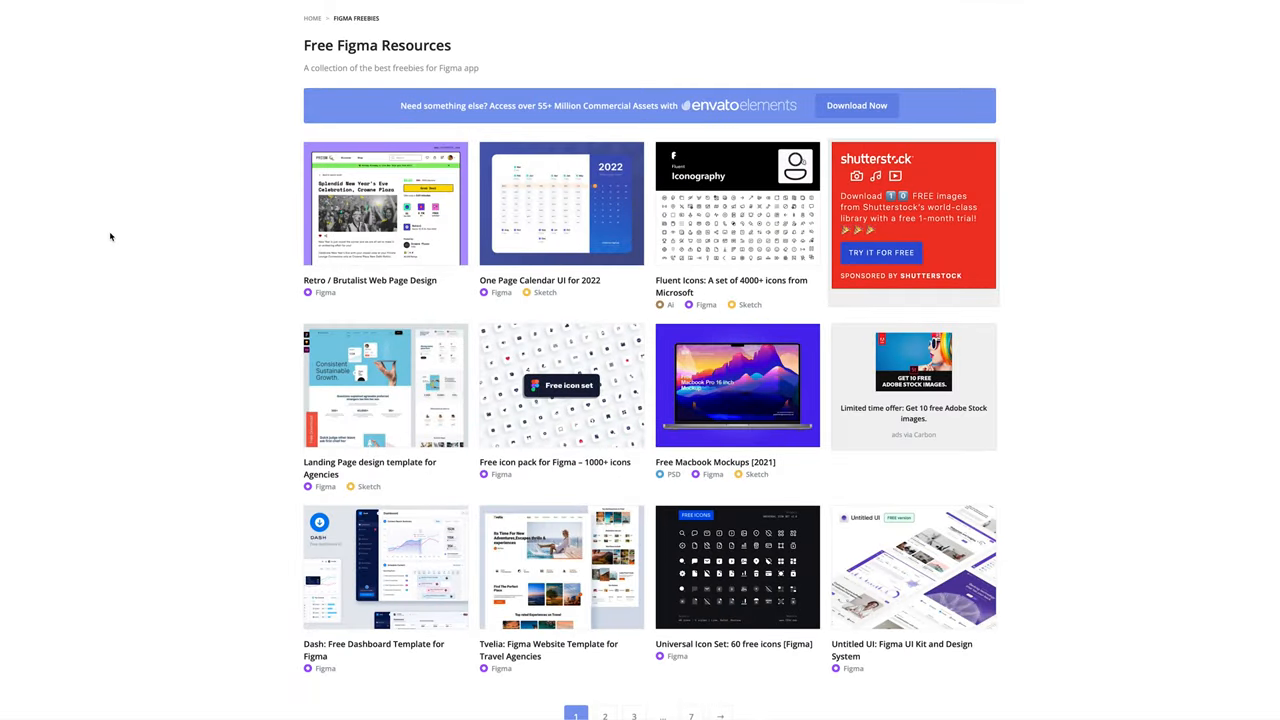
mouse_move(561, 567)
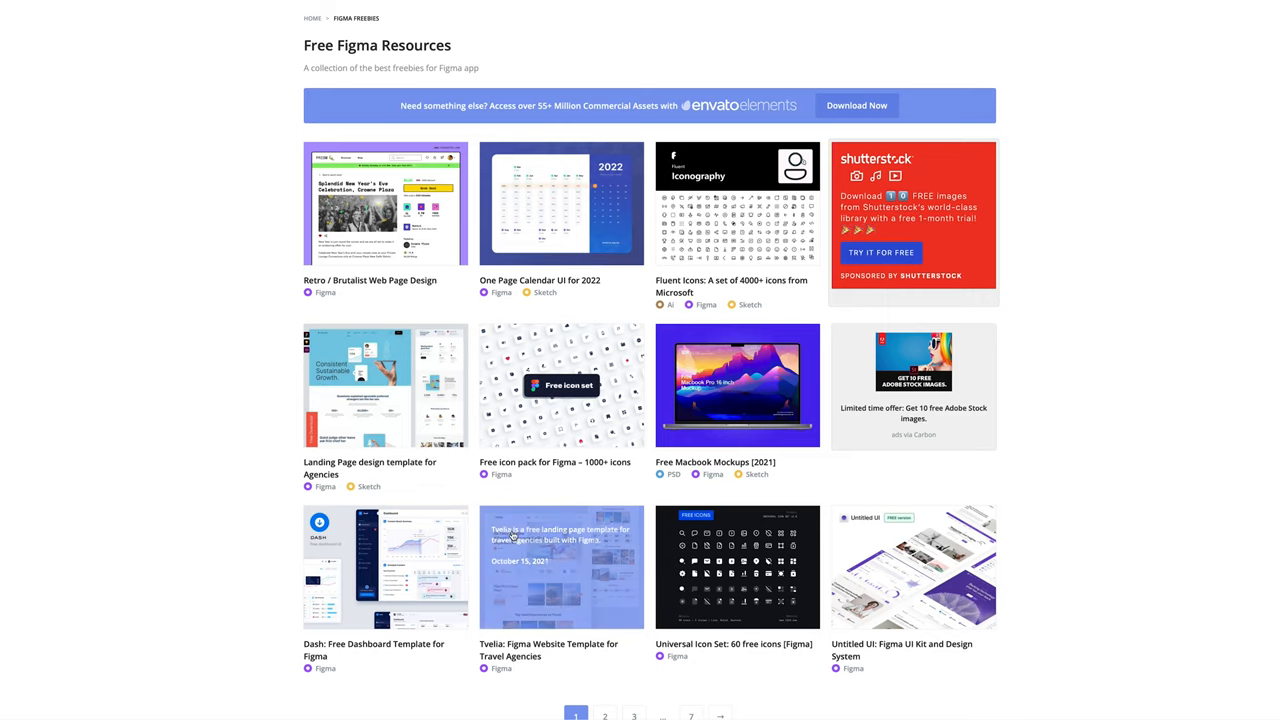
- Open the Tvelia travel agency Figma template and scroll through its preview
click(561, 567)
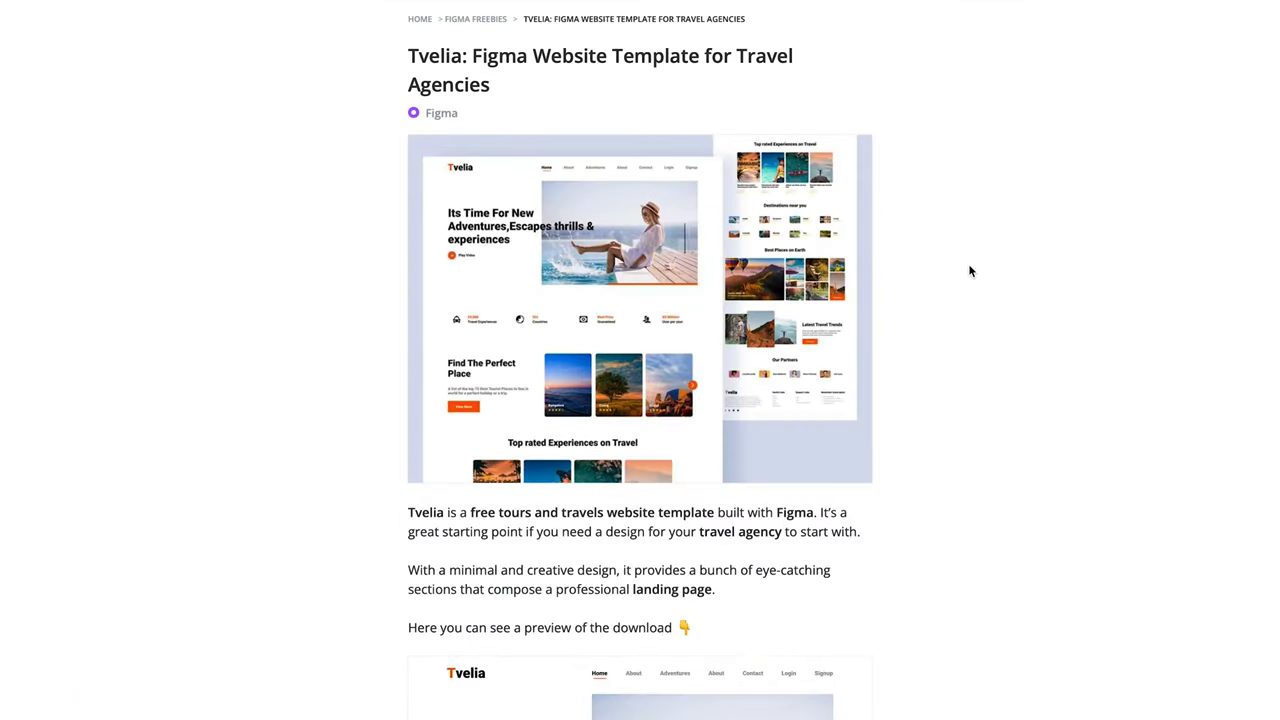
scroll(down, 3)
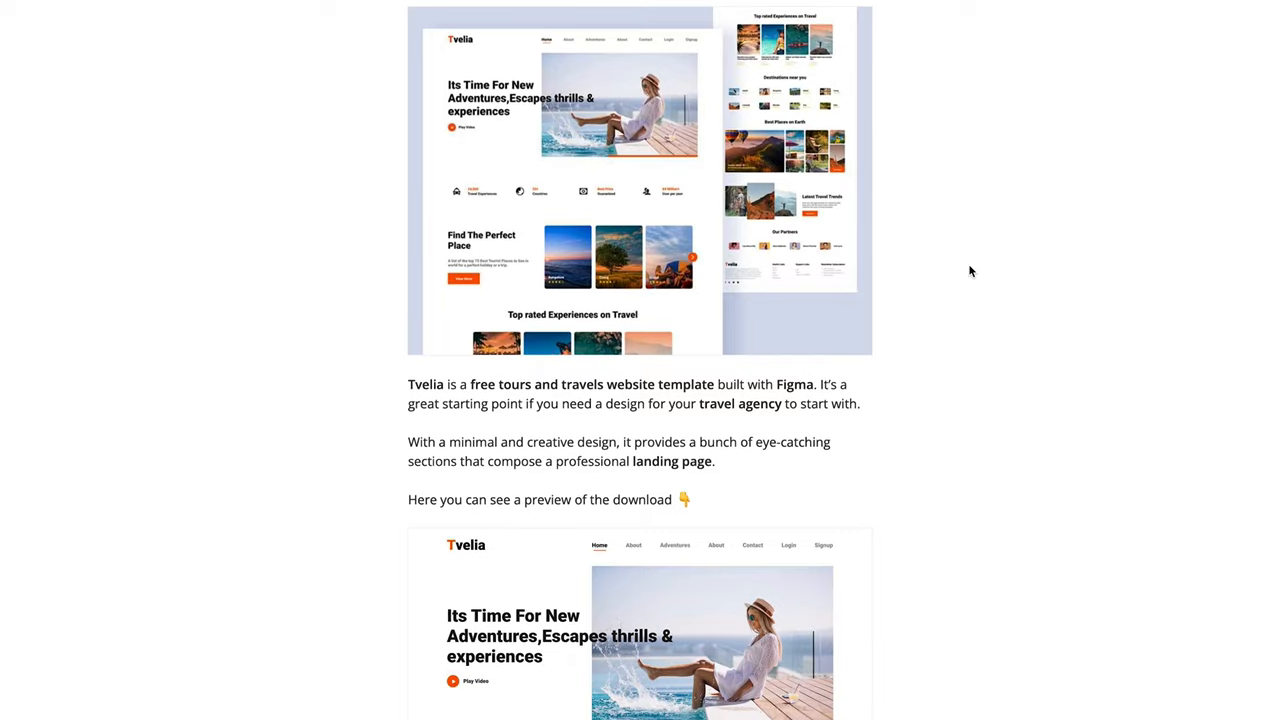
scroll(down, 3)
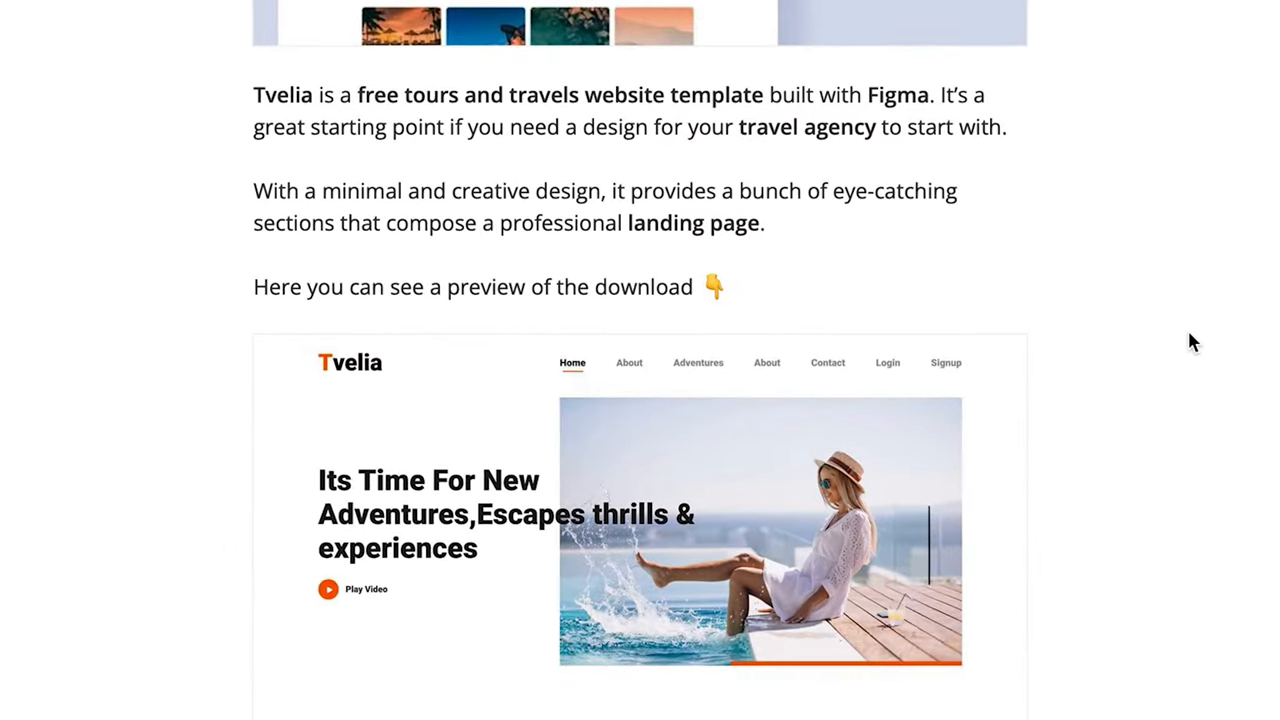
scroll(down, 3)
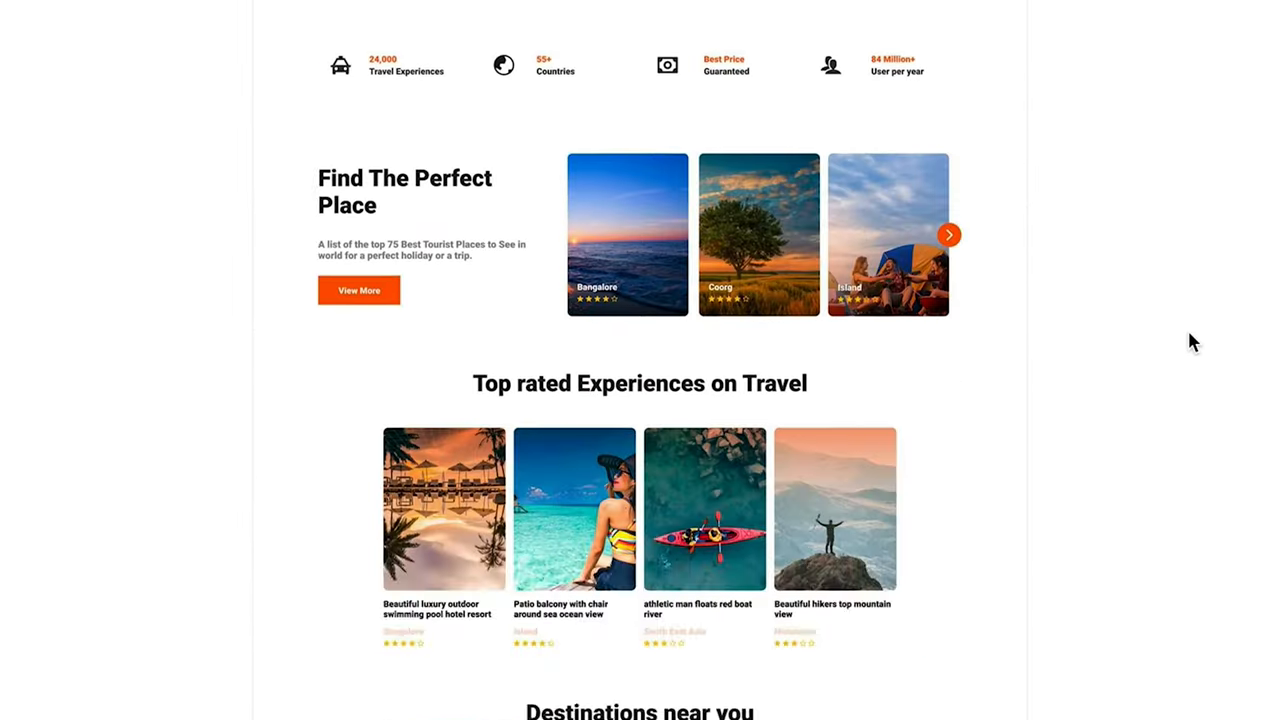
scroll(down, 3)
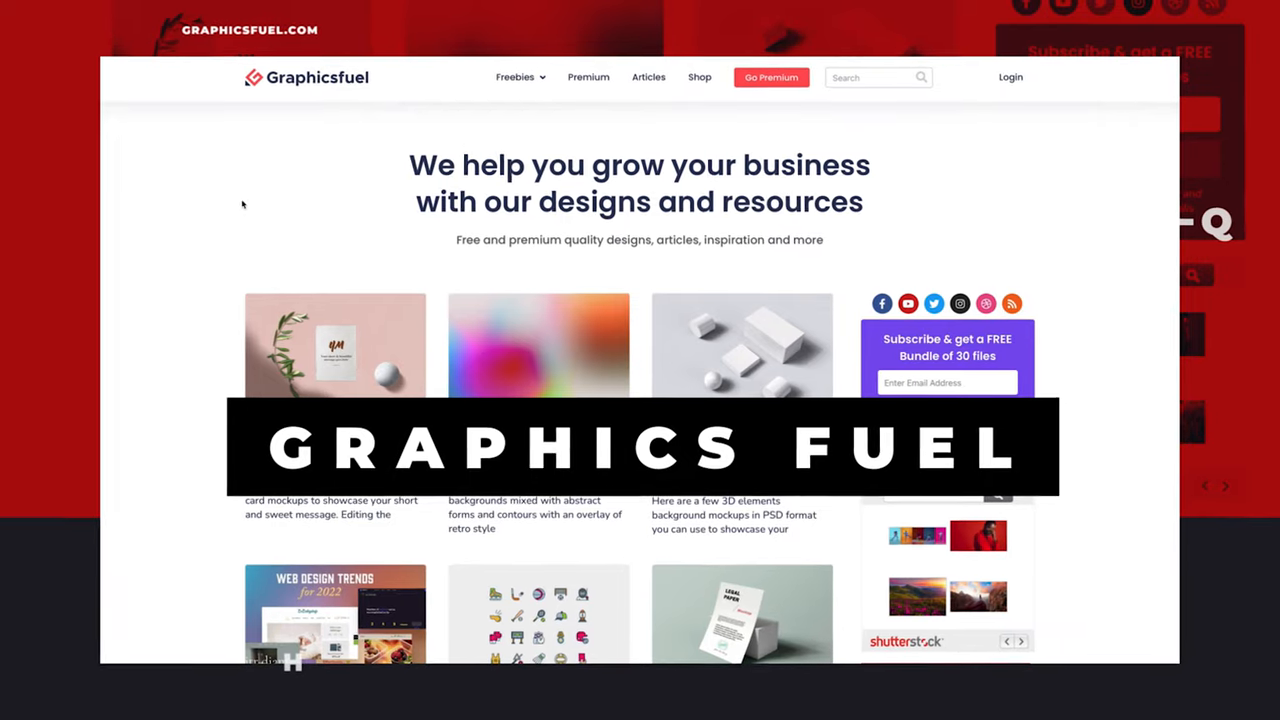
click(515, 77)
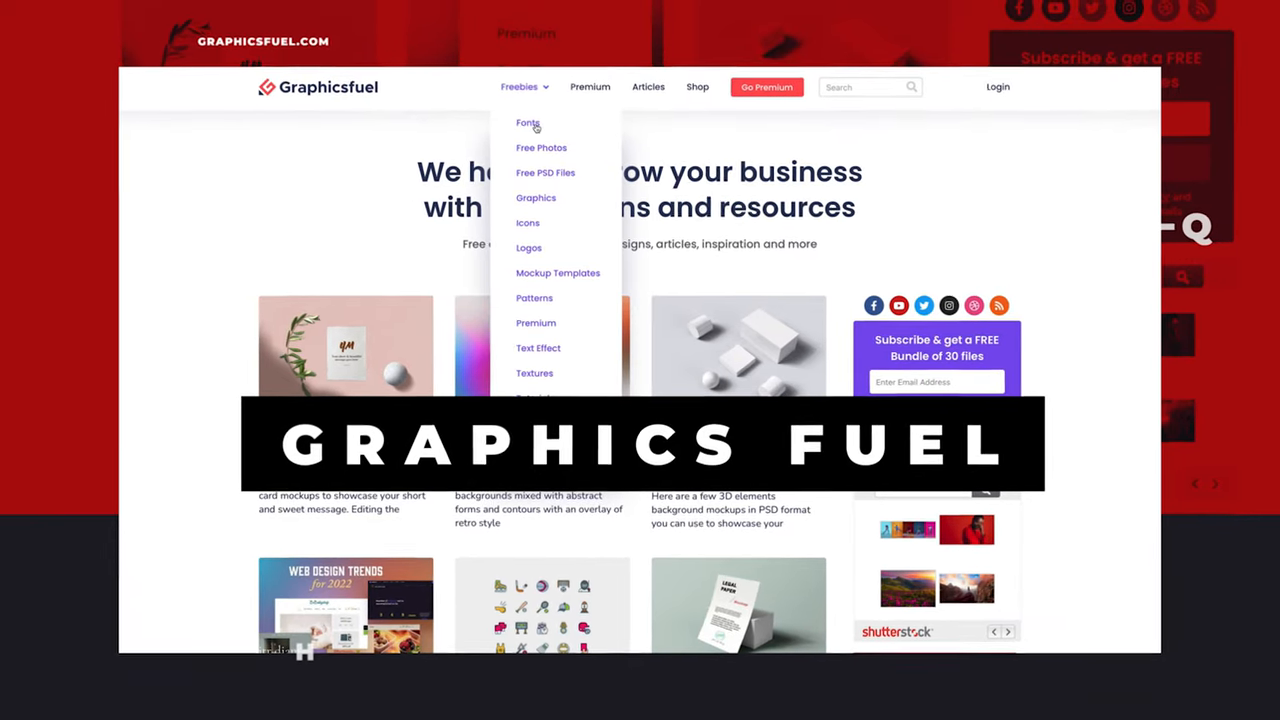
click(178, 155)
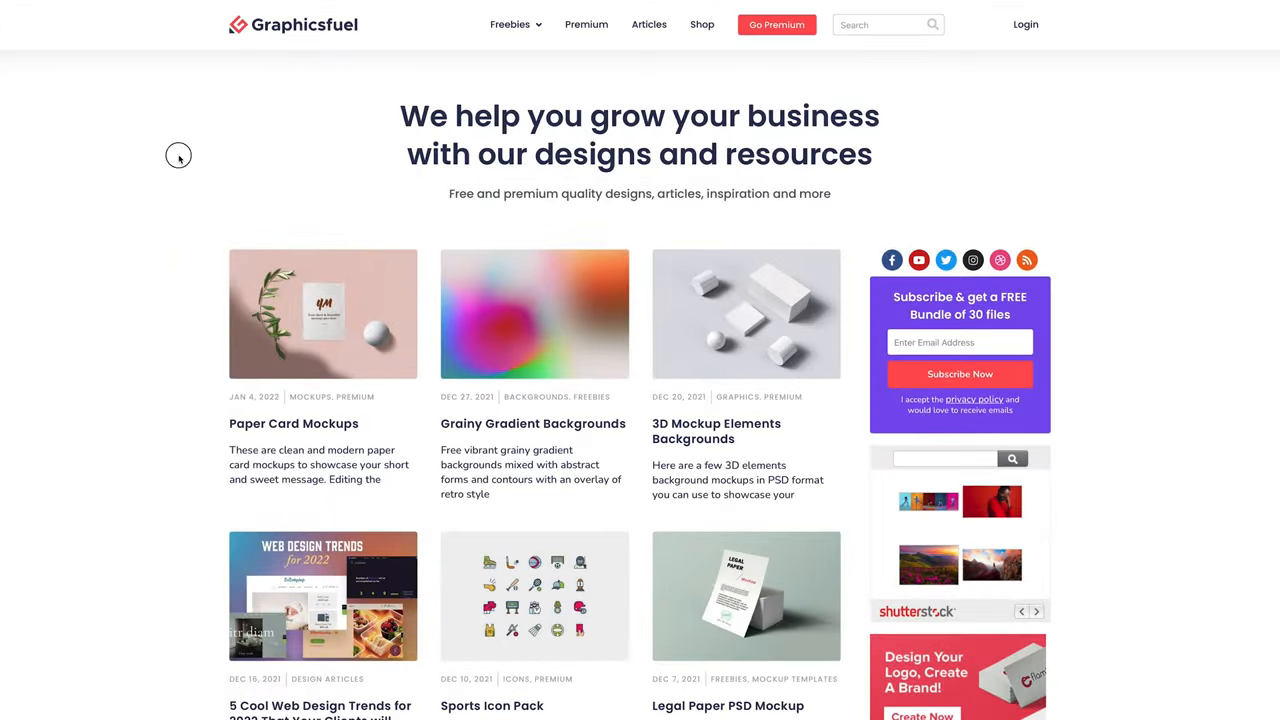
mouse_move(458, 90)
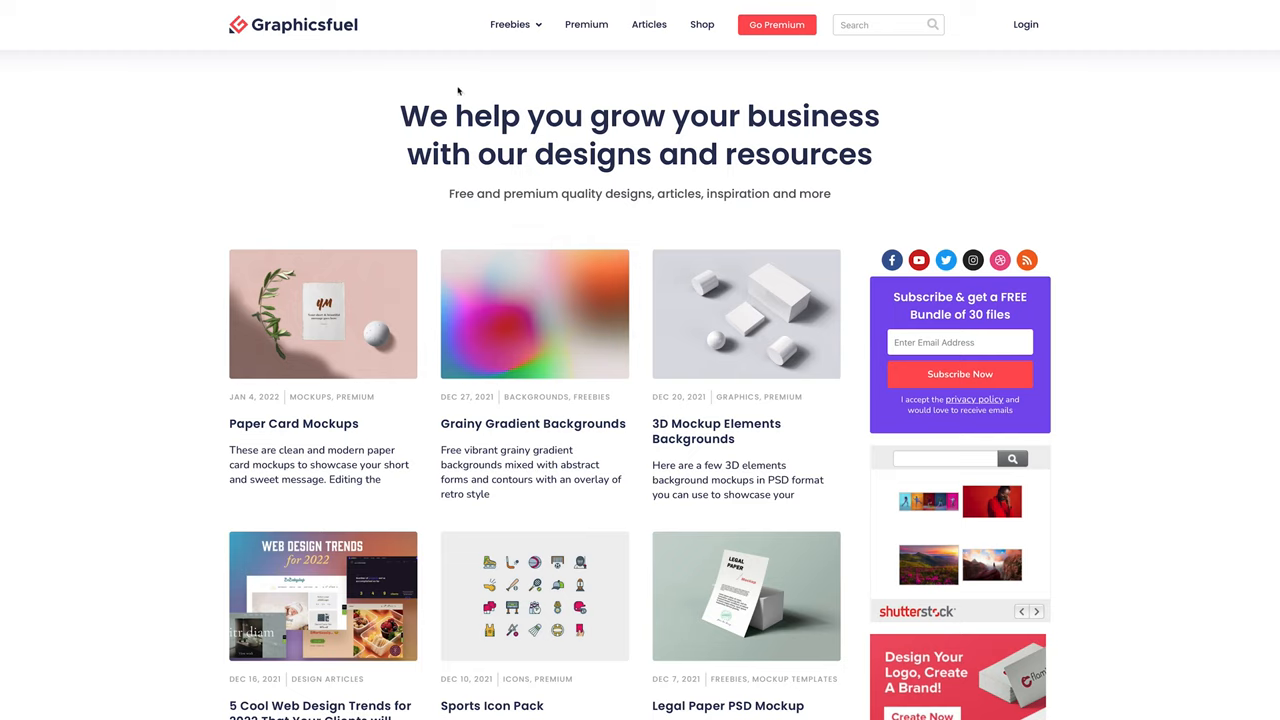
click(510, 24)
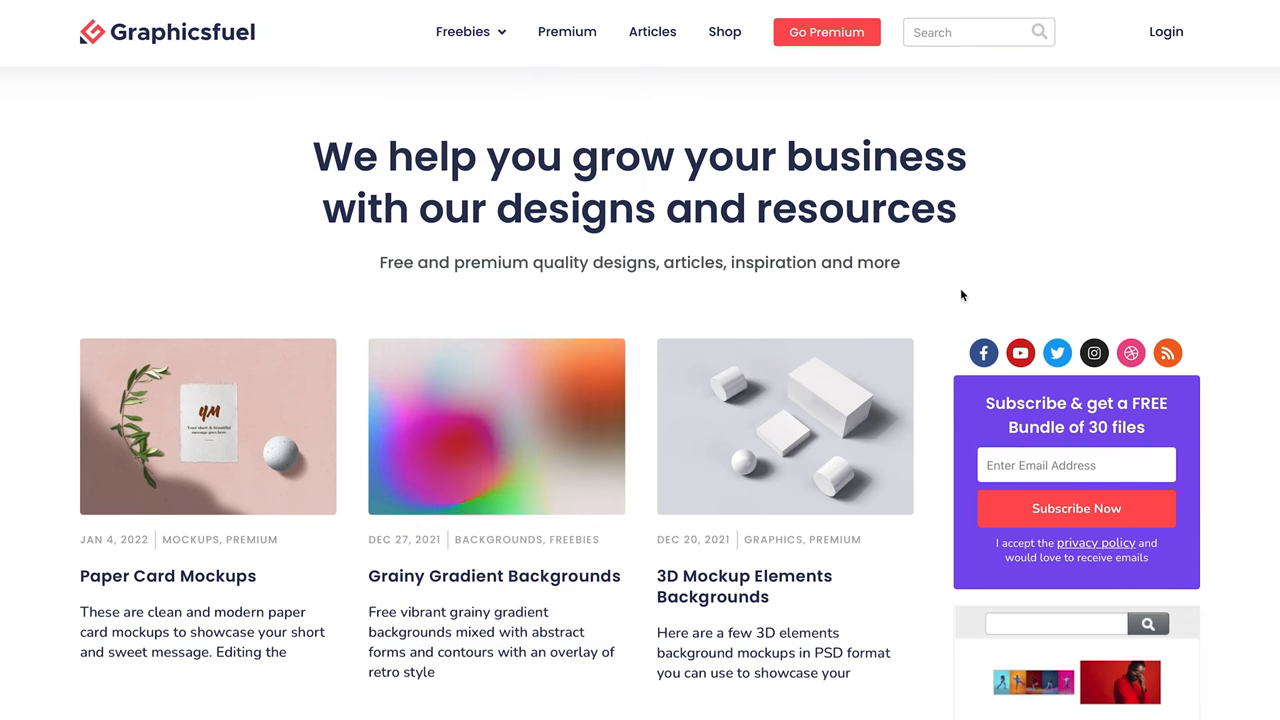
scroll(down, 3)
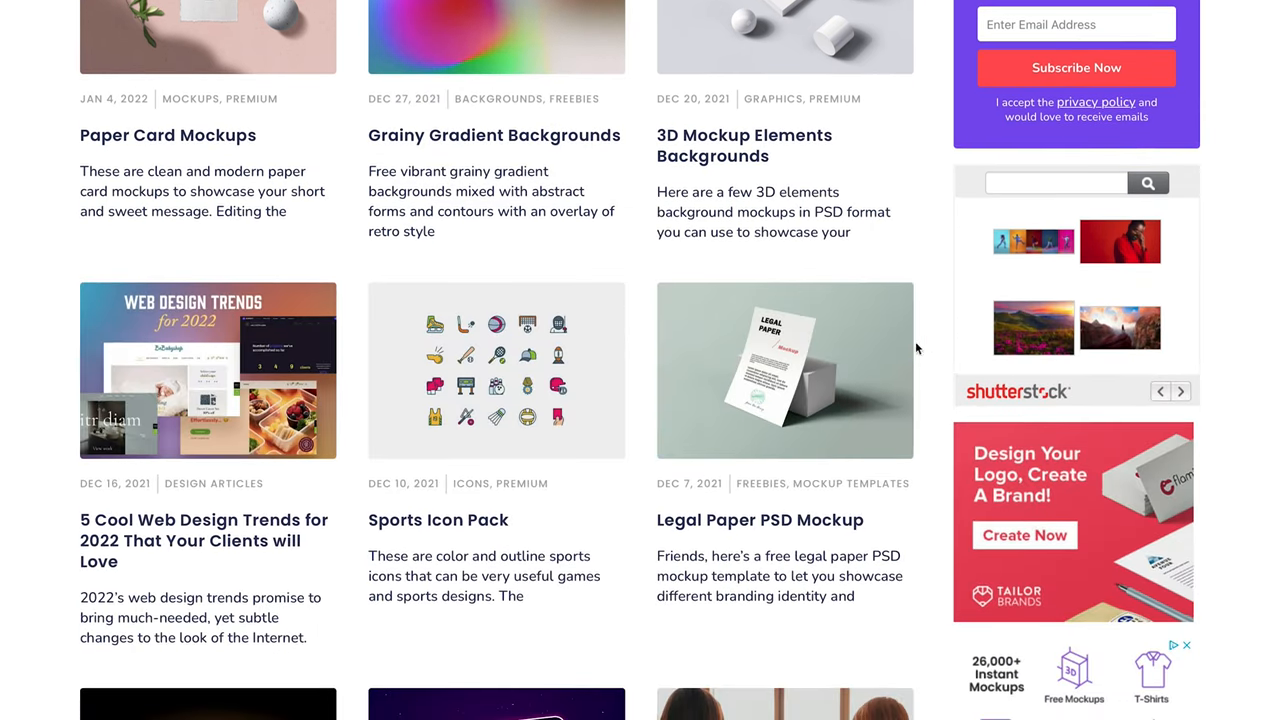
click(760, 519)
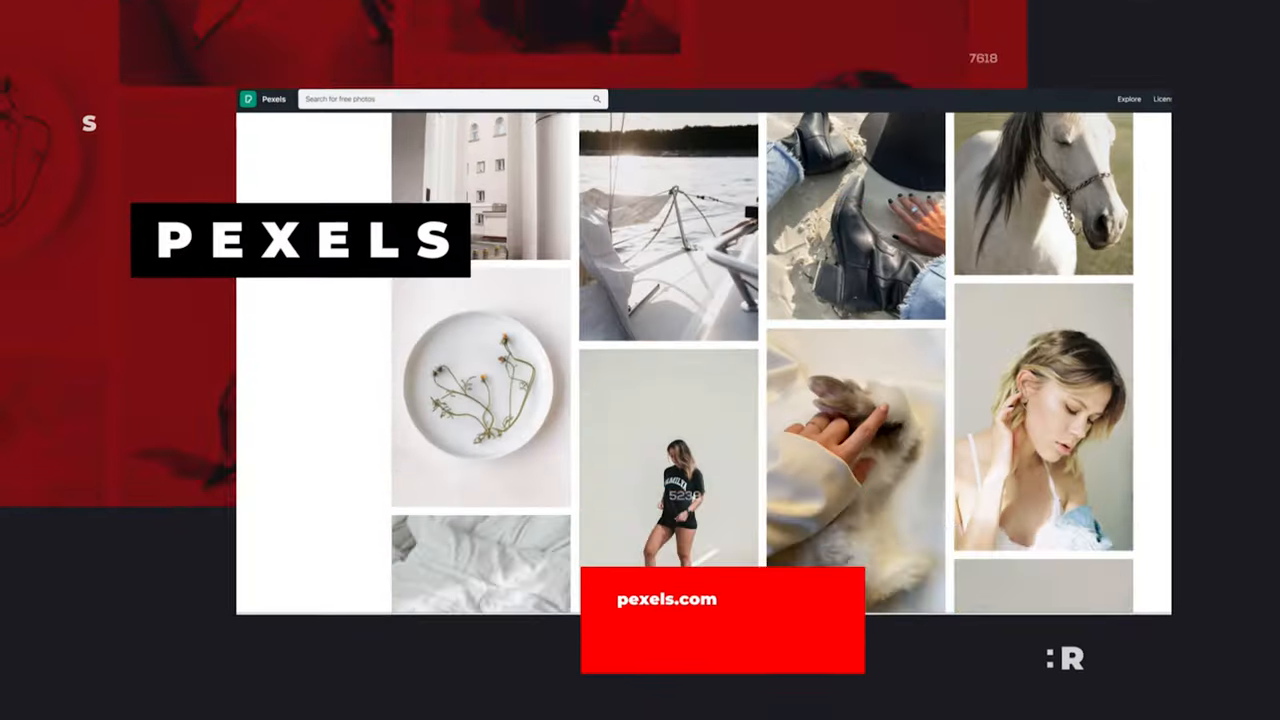
- Scroll through the Free Stock Photos grid on the Pexels homepage
scroll(down, 3)
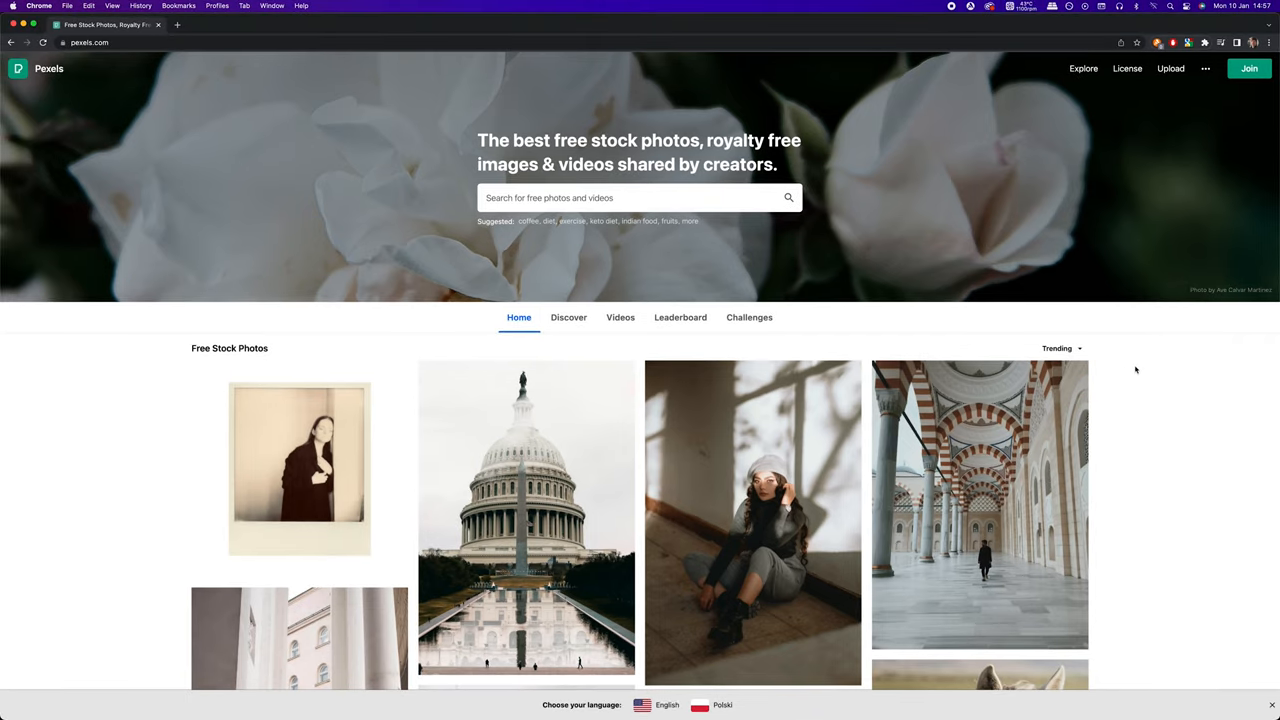
scroll(down, 3)
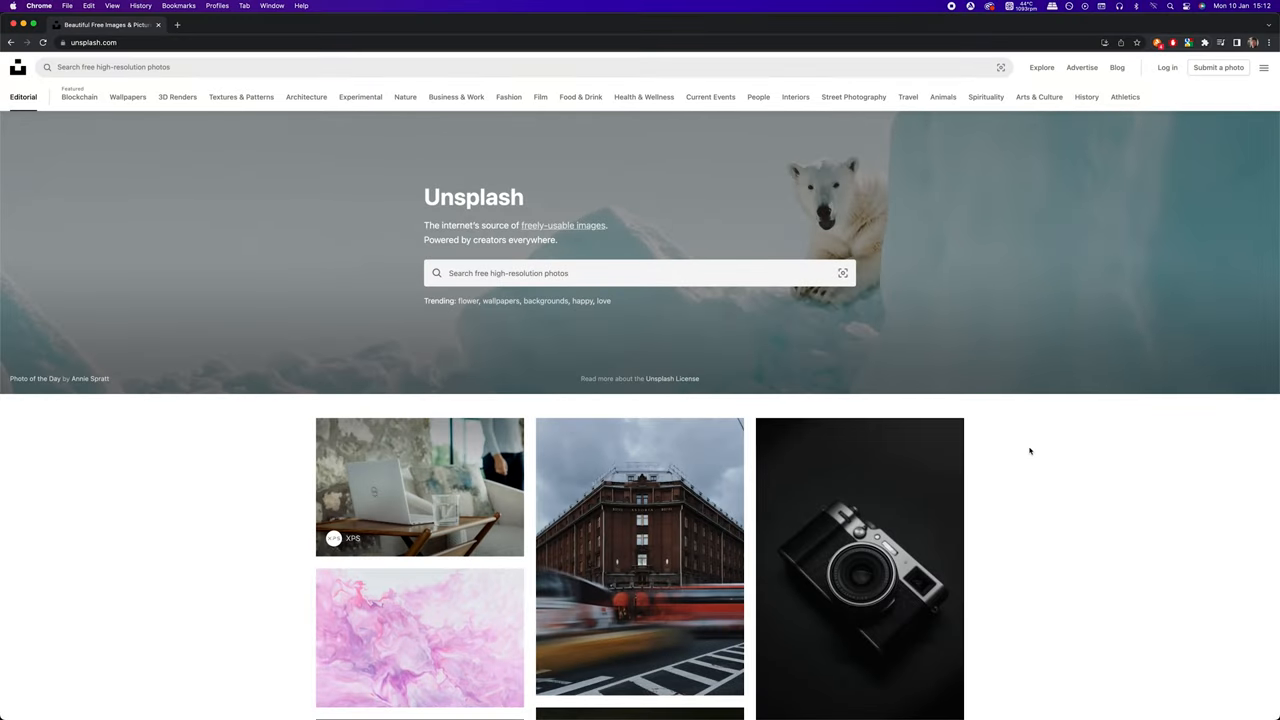
scroll(down, 3)
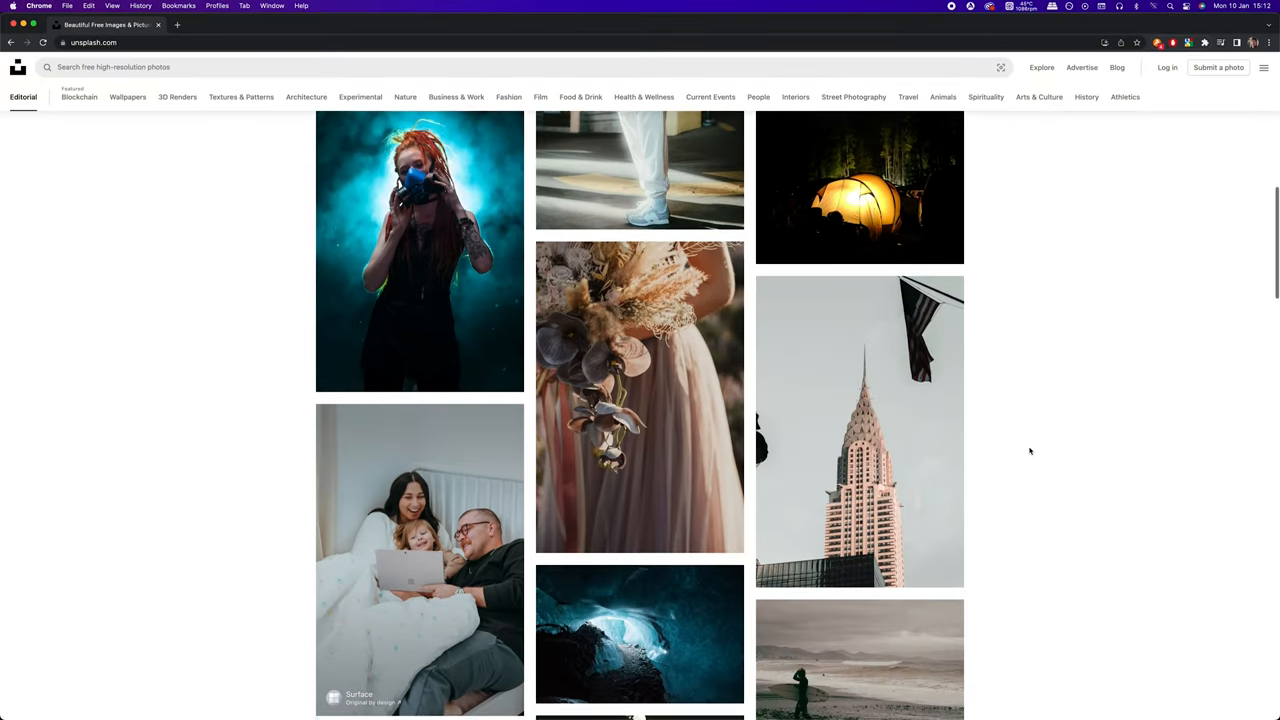
scroll(up, 3)
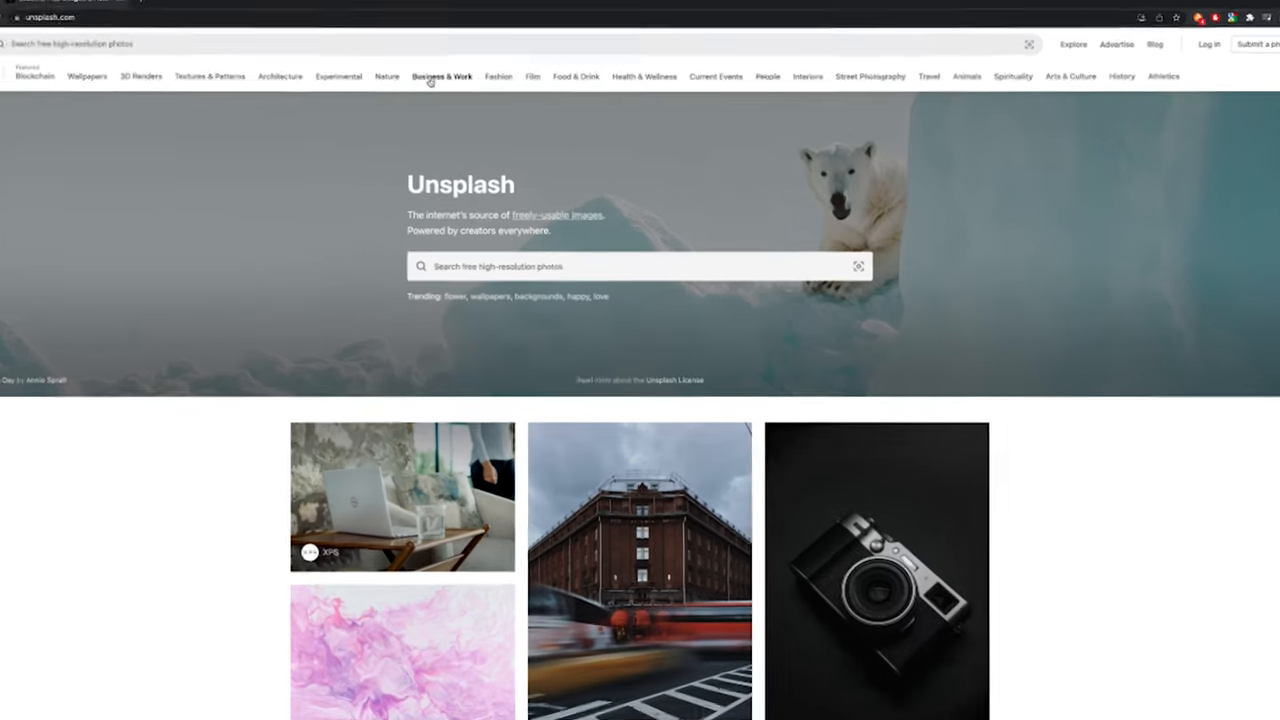
click(441, 76)
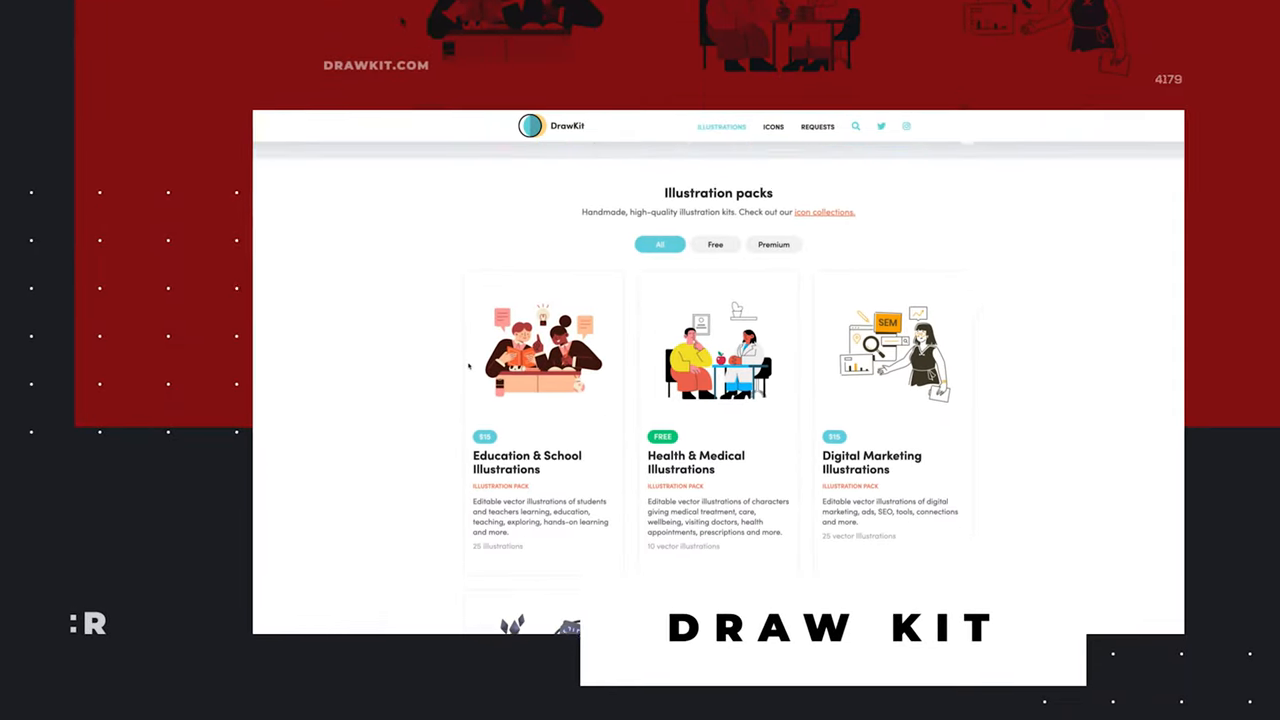
- Apply the Free filter to DrawKit's illustration packs and scroll the results
click(684, 234)
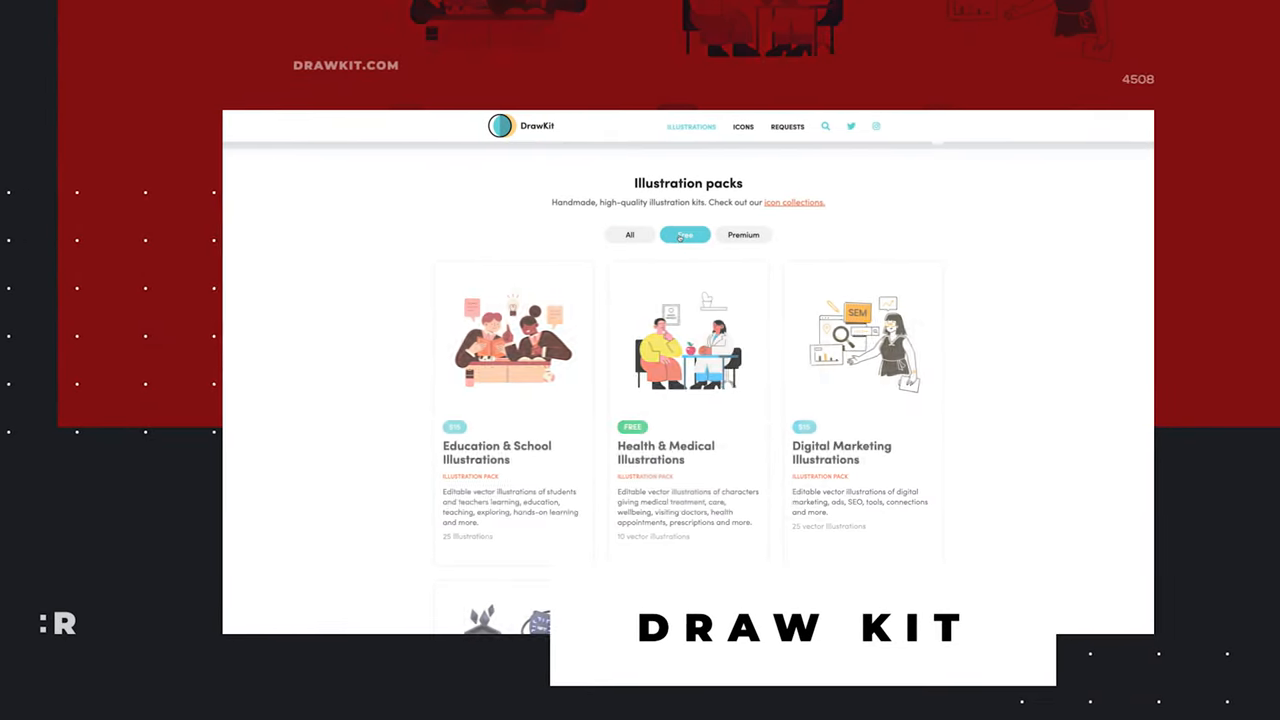
click(684, 234)
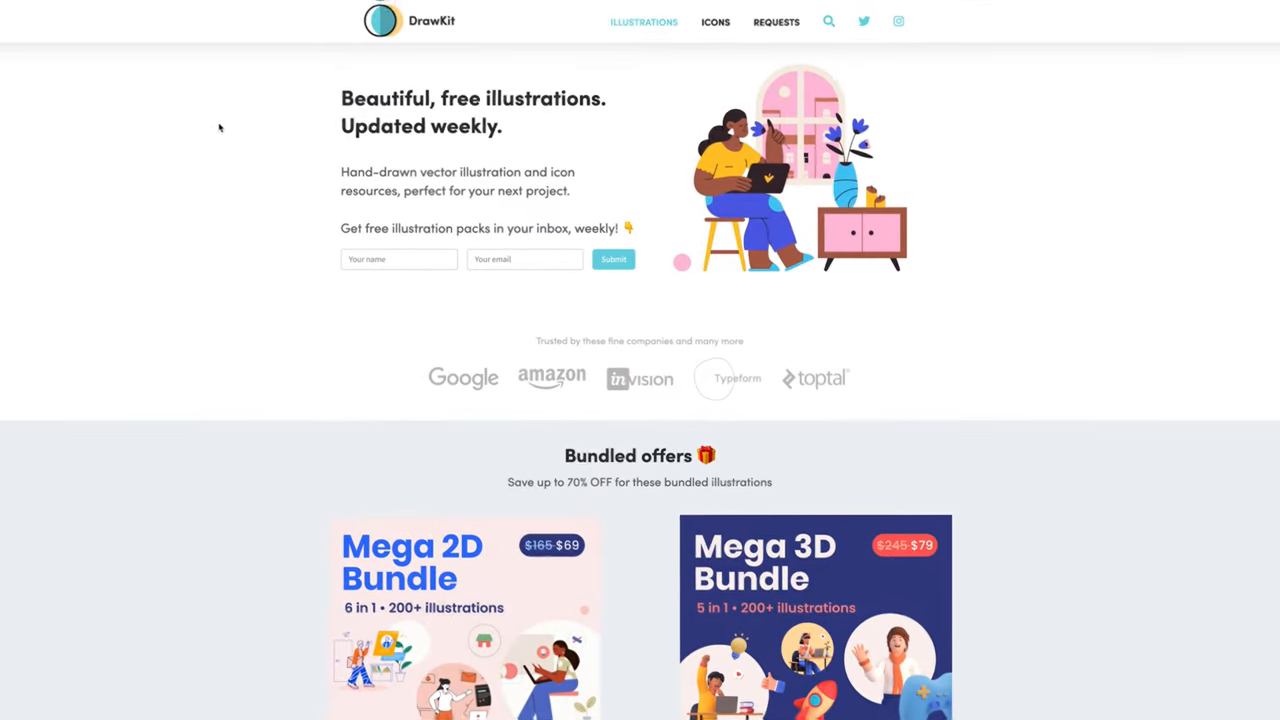
scroll(down, 3)
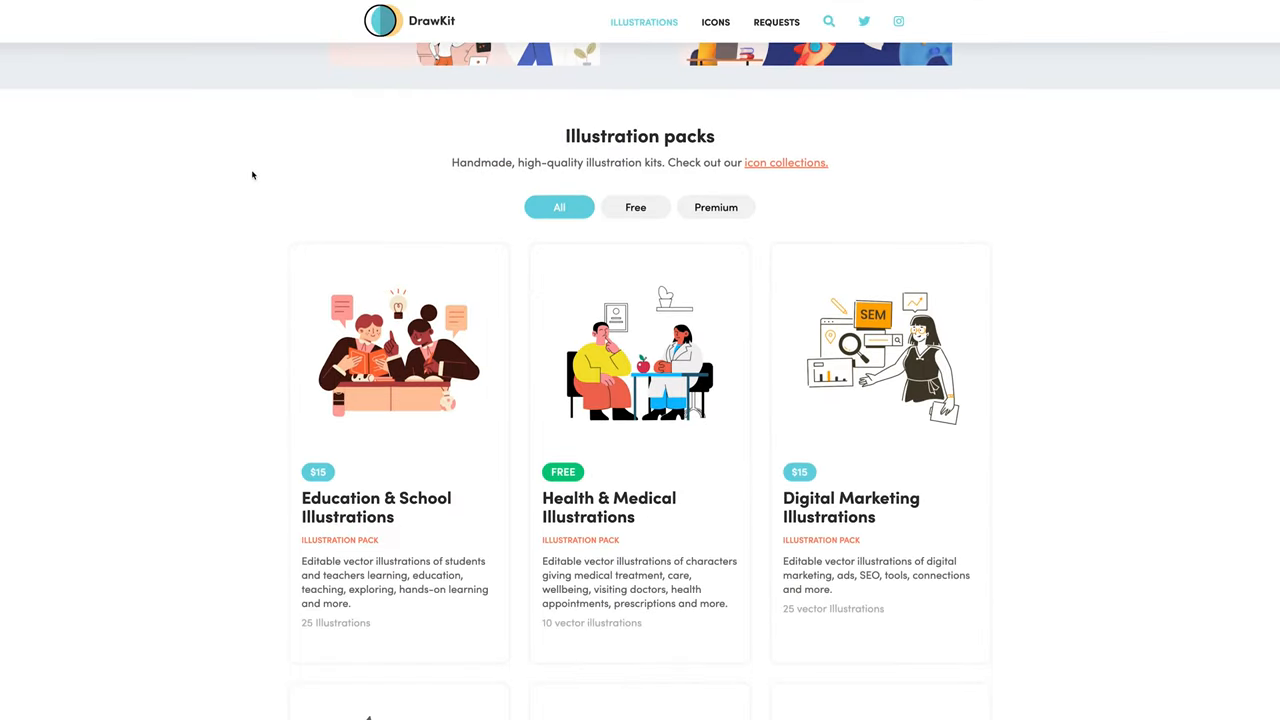
click(635, 207)
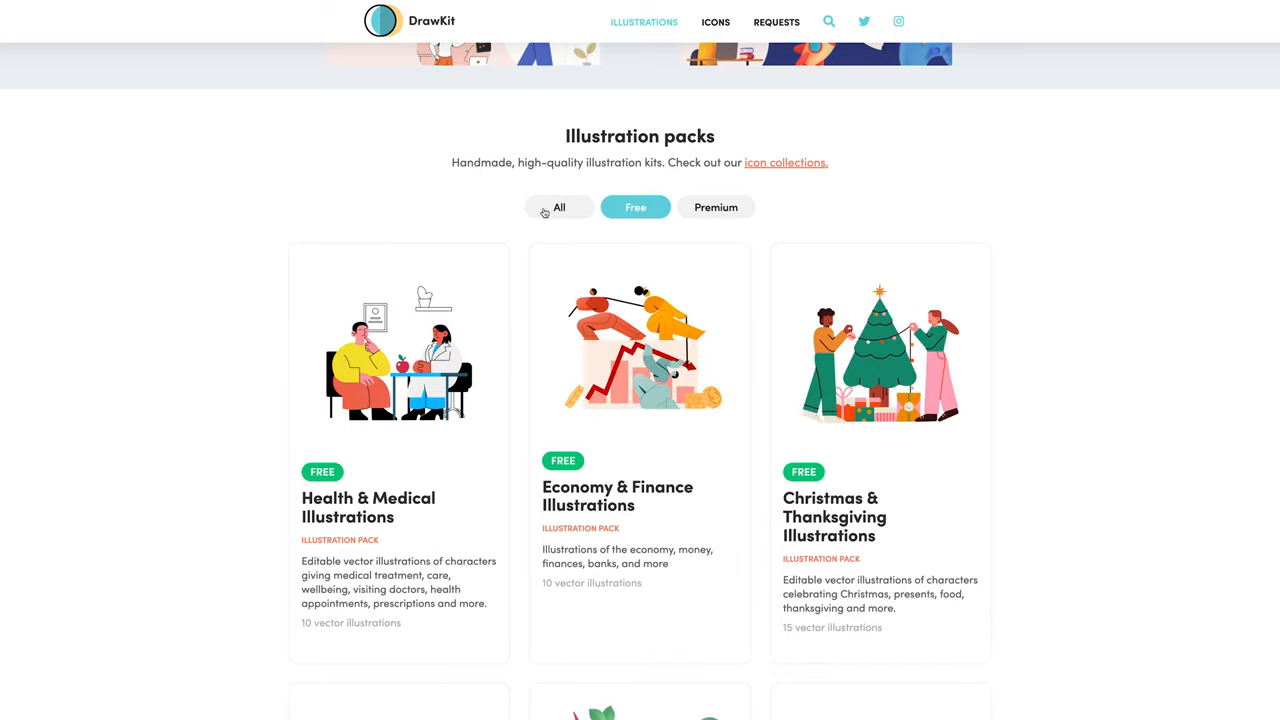
scroll(down, 3)
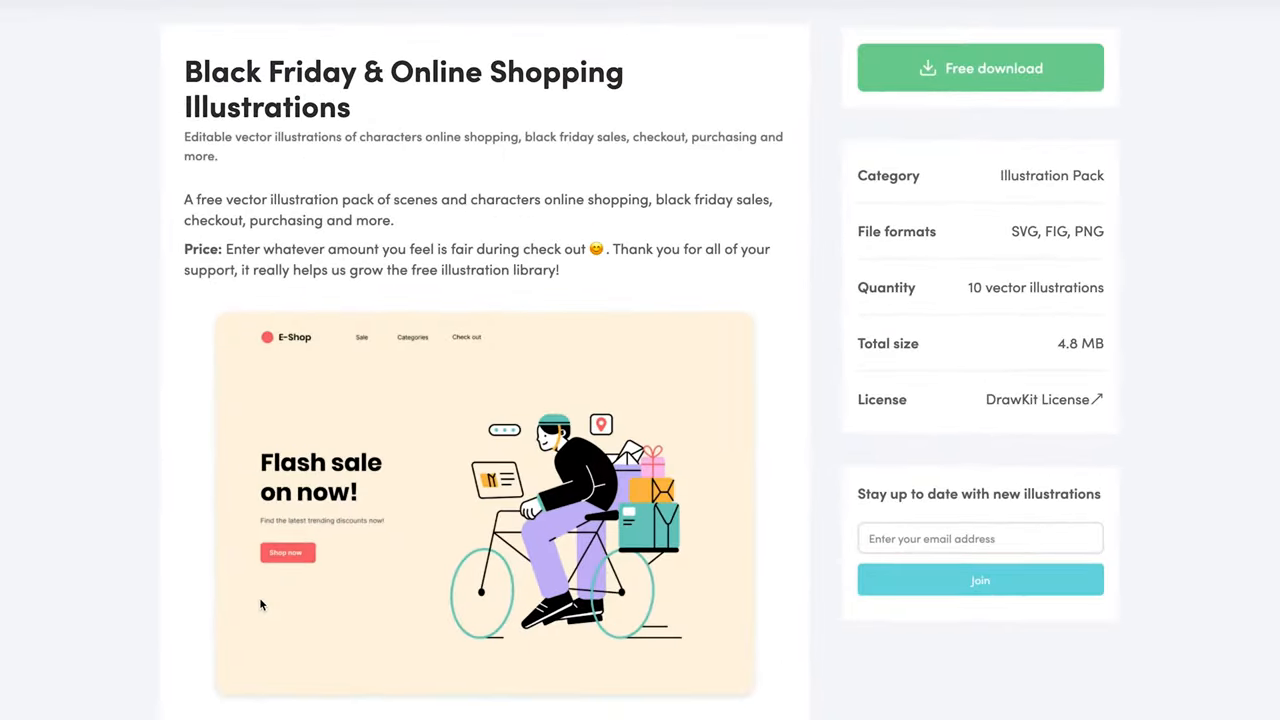
- Scroll through the Black Friday & Online Shopping pack's details and included illustrations
scroll(down, 3)
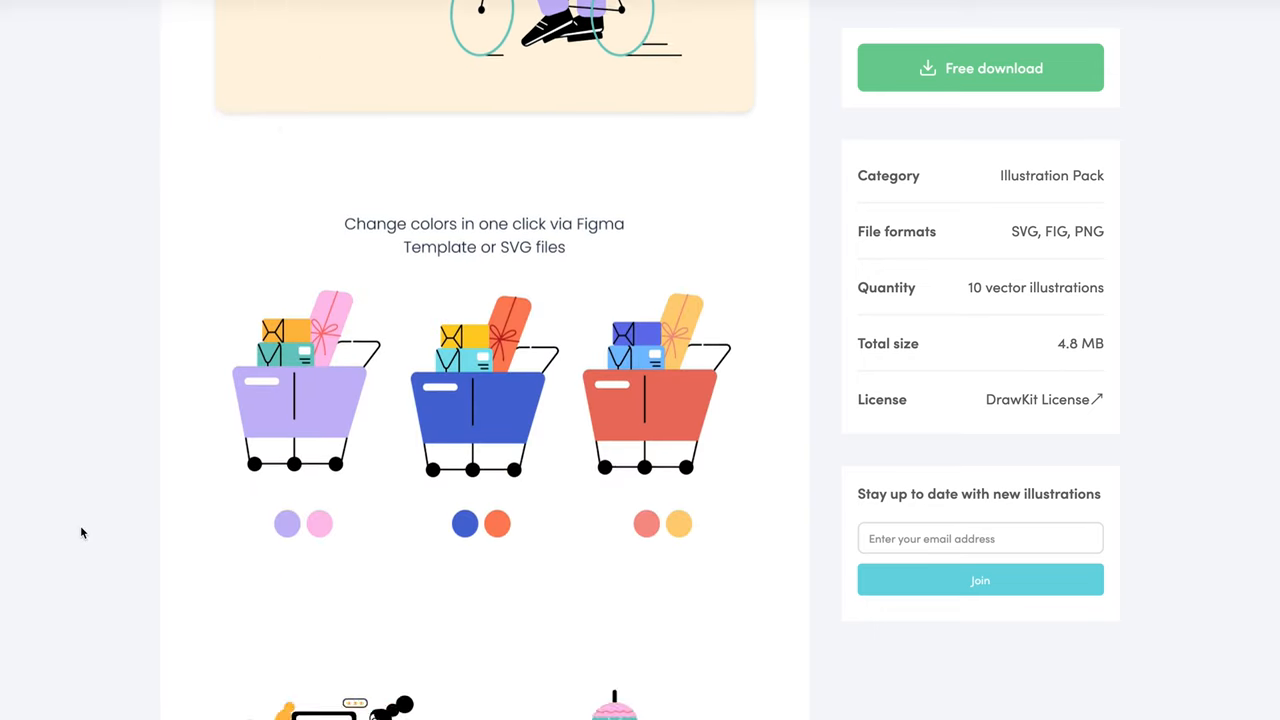
scroll(down, 3)
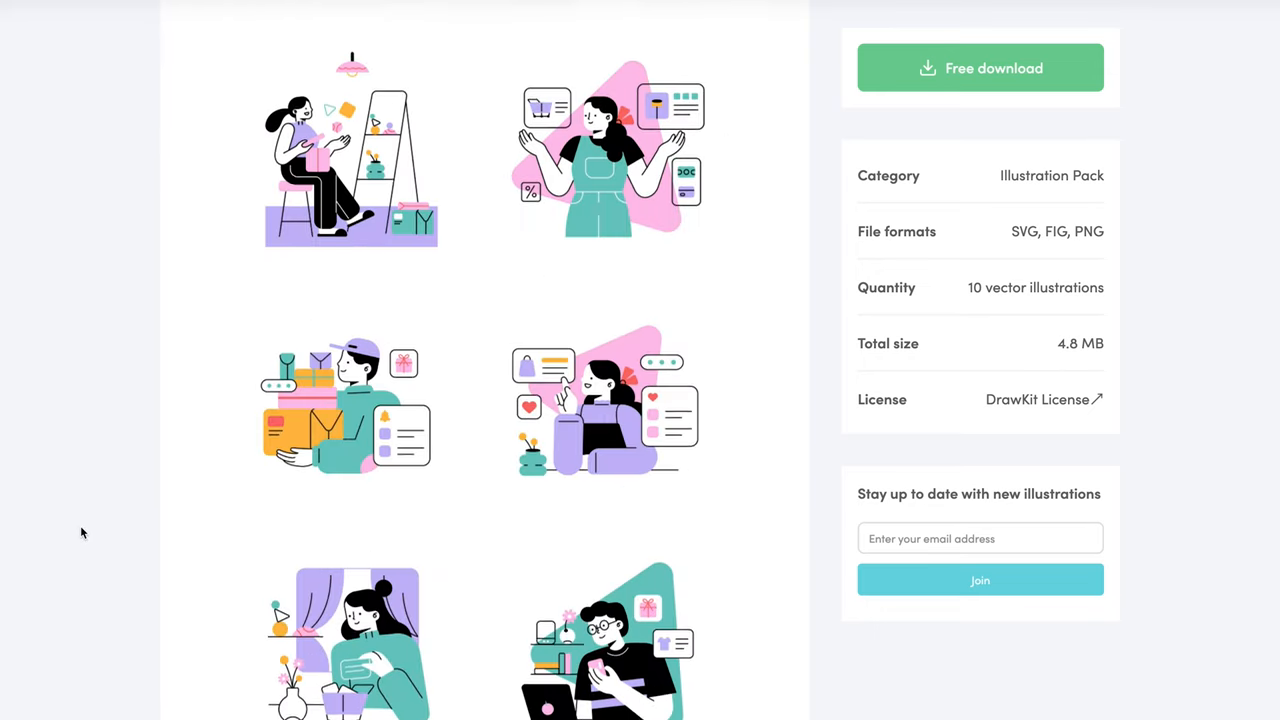
scroll(down, 3)
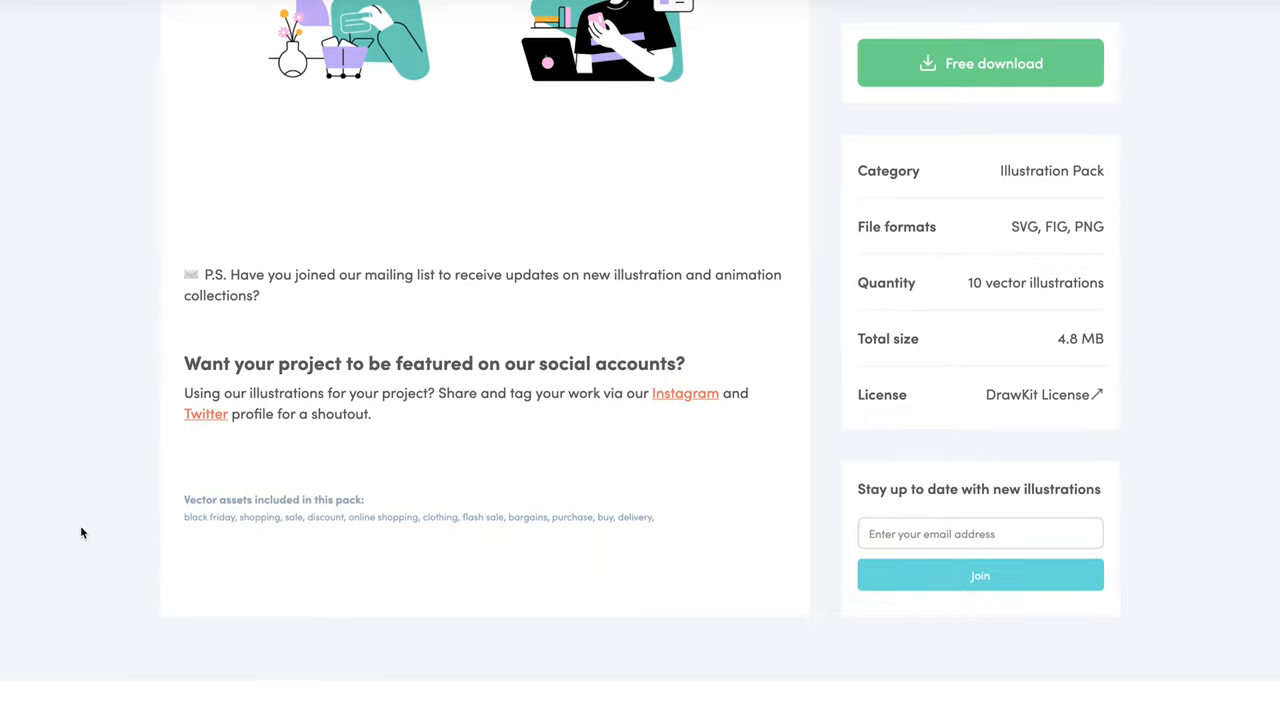
scroll(up, 3)
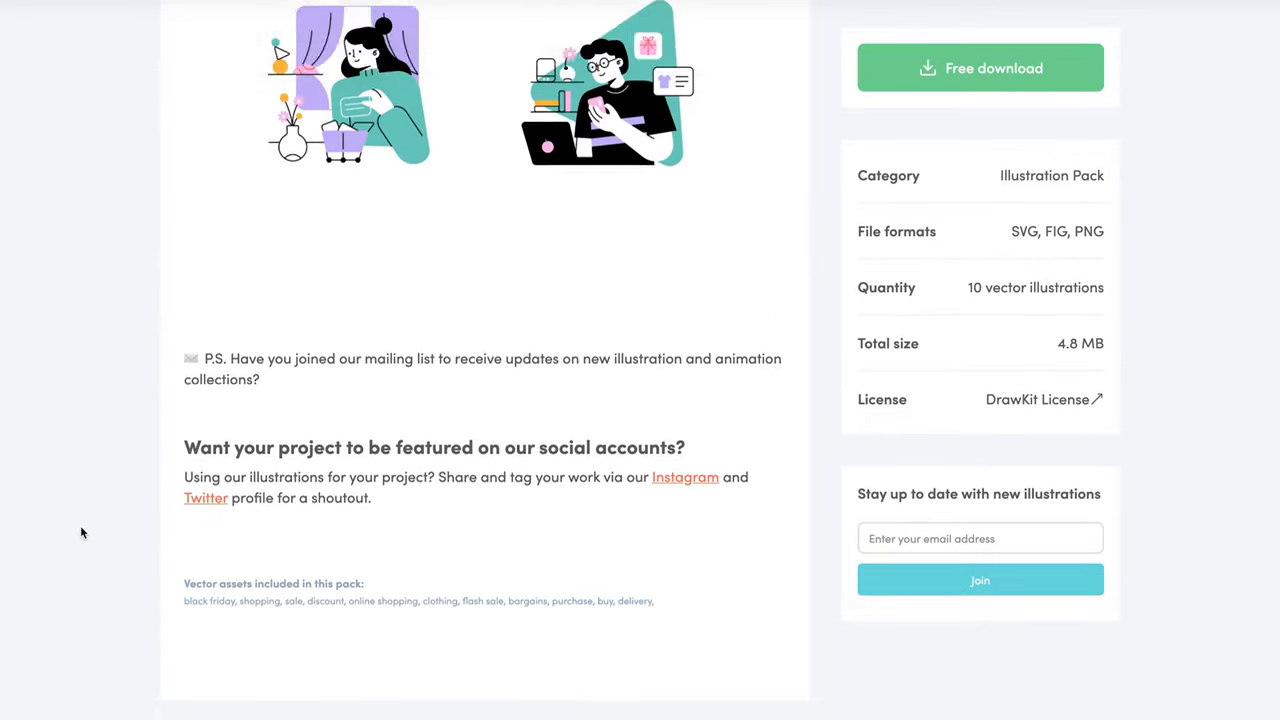
click(1037, 399)
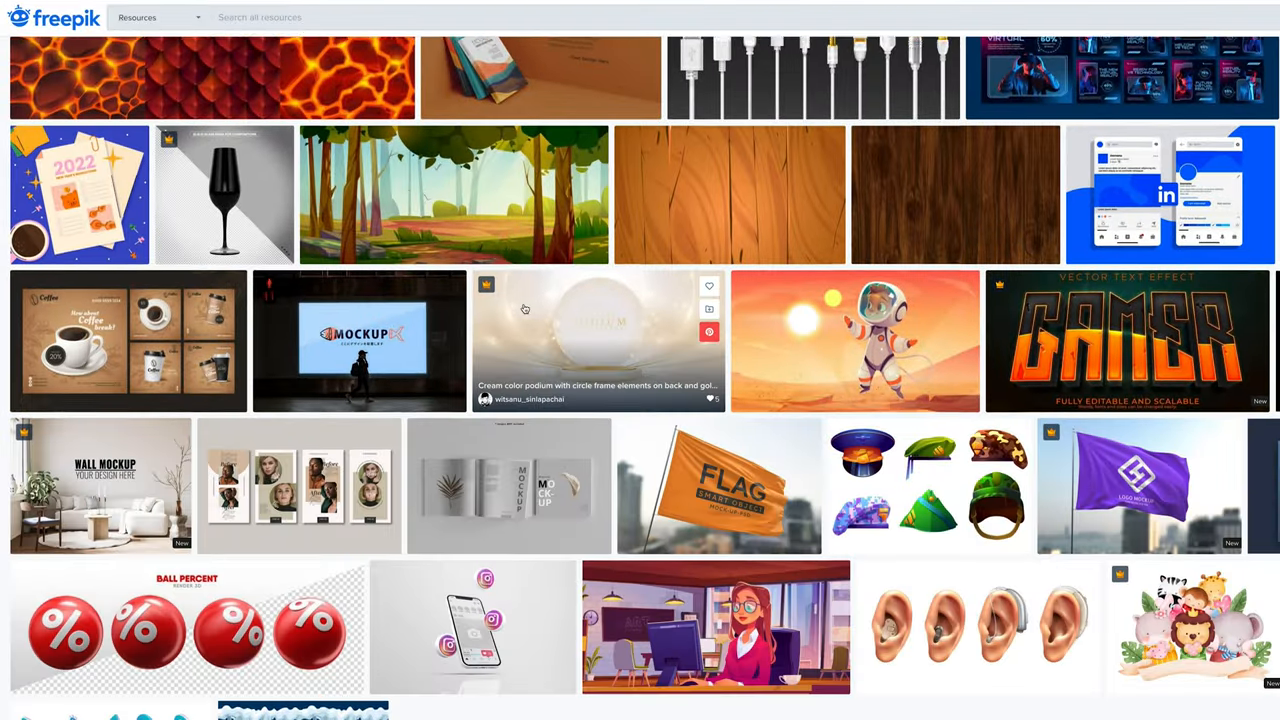
- Filter Freepik to Freepik's Choice favorites and scroll through the results
scroll(down, 3)
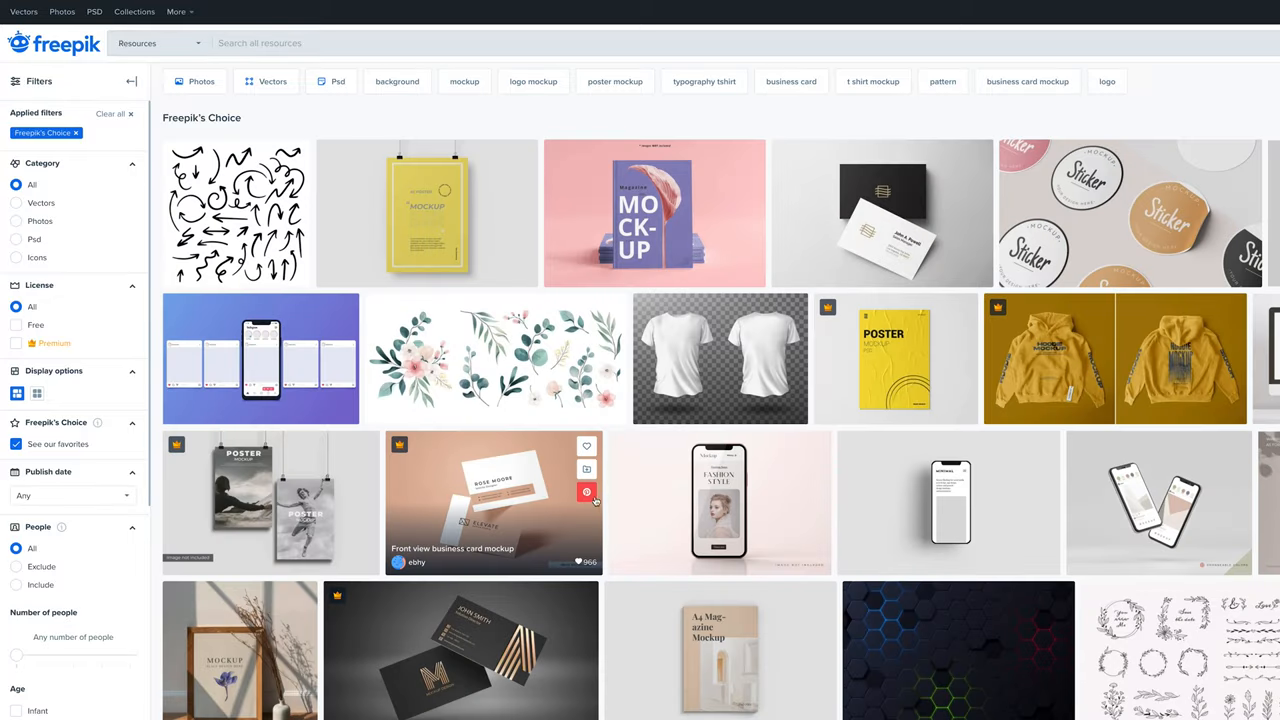
scroll(down, 3)
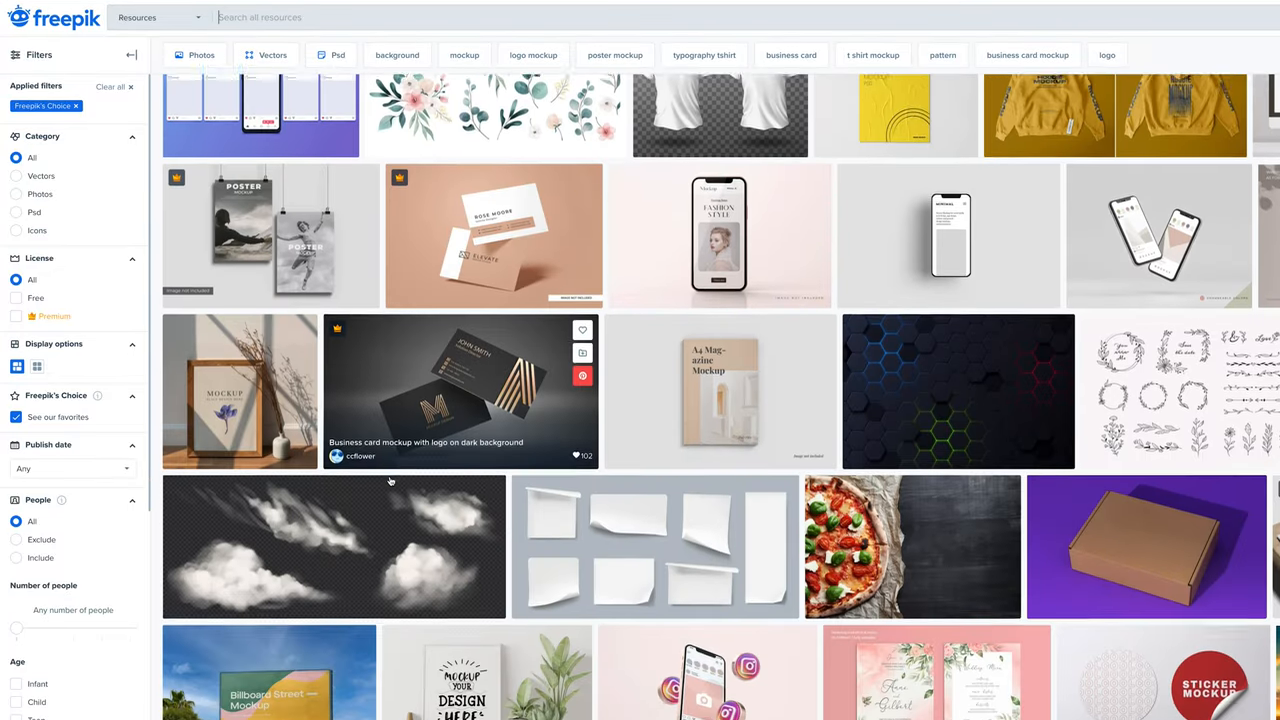
scroll(down, 3)
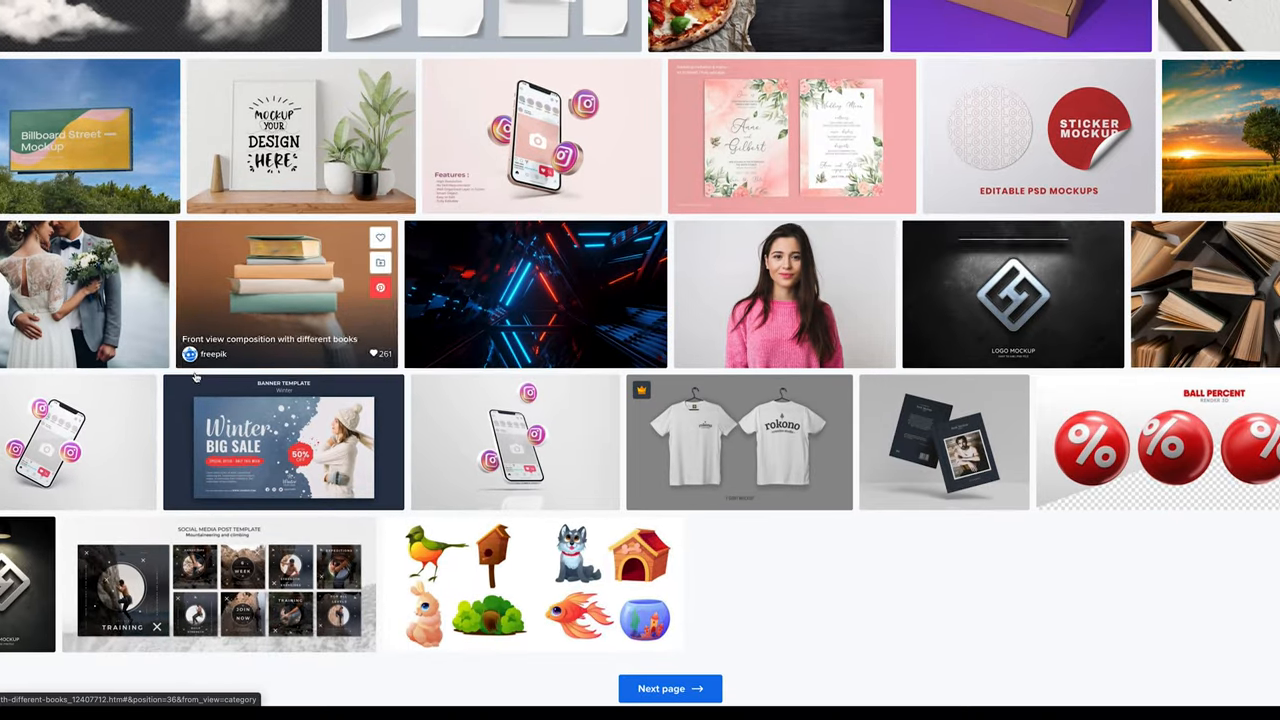
scroll(up, 3)
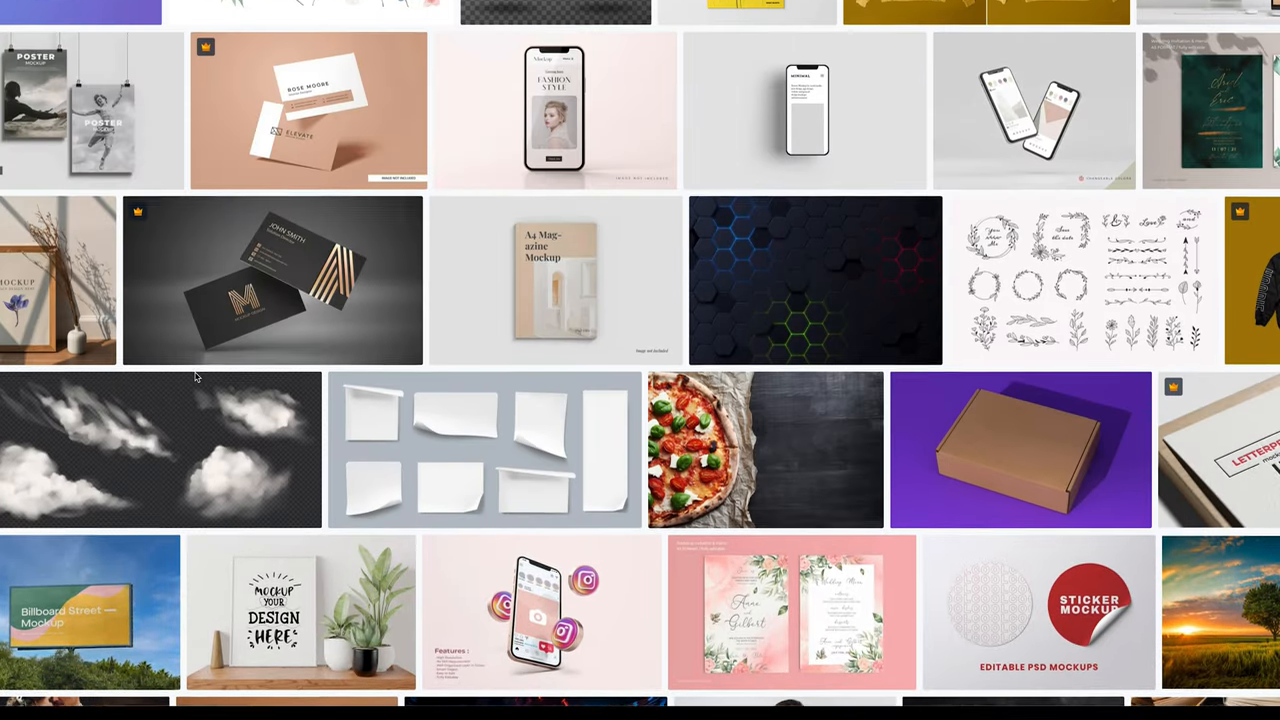
scroll(up, 3)
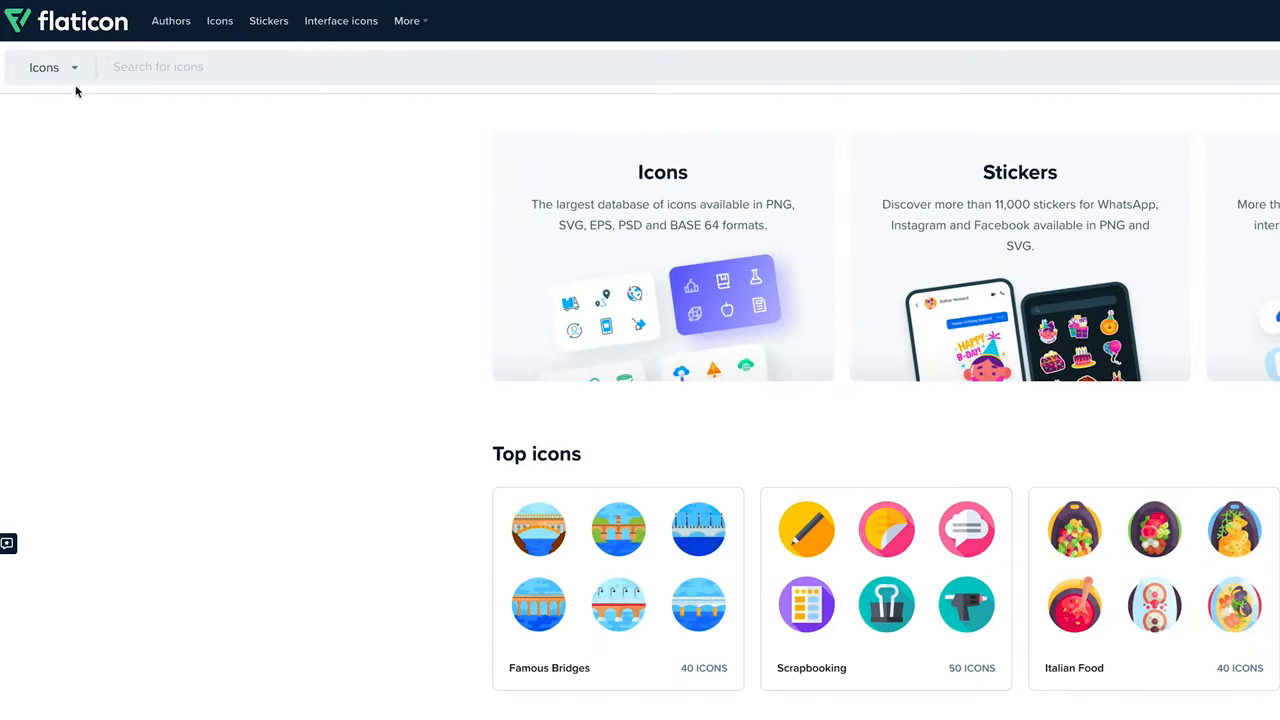
- Search Flaticon icon packs for 'general', grouped by pack
click(50, 67)
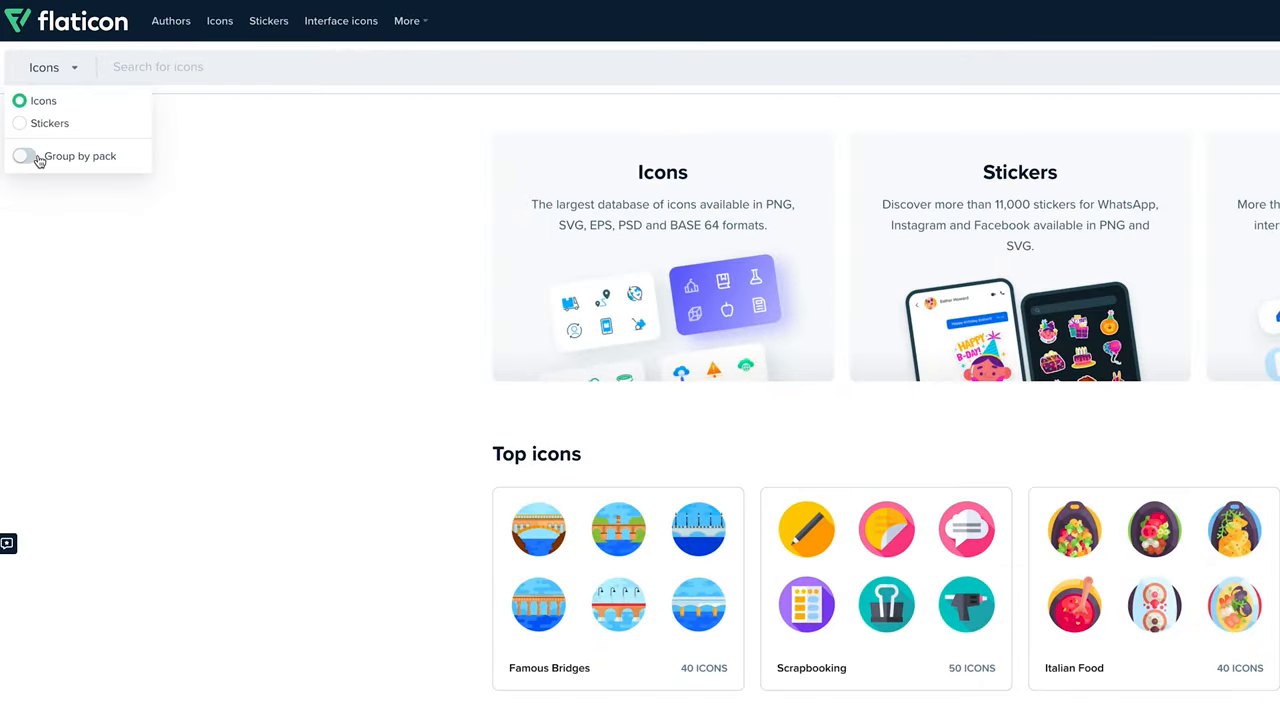
click(25, 156)
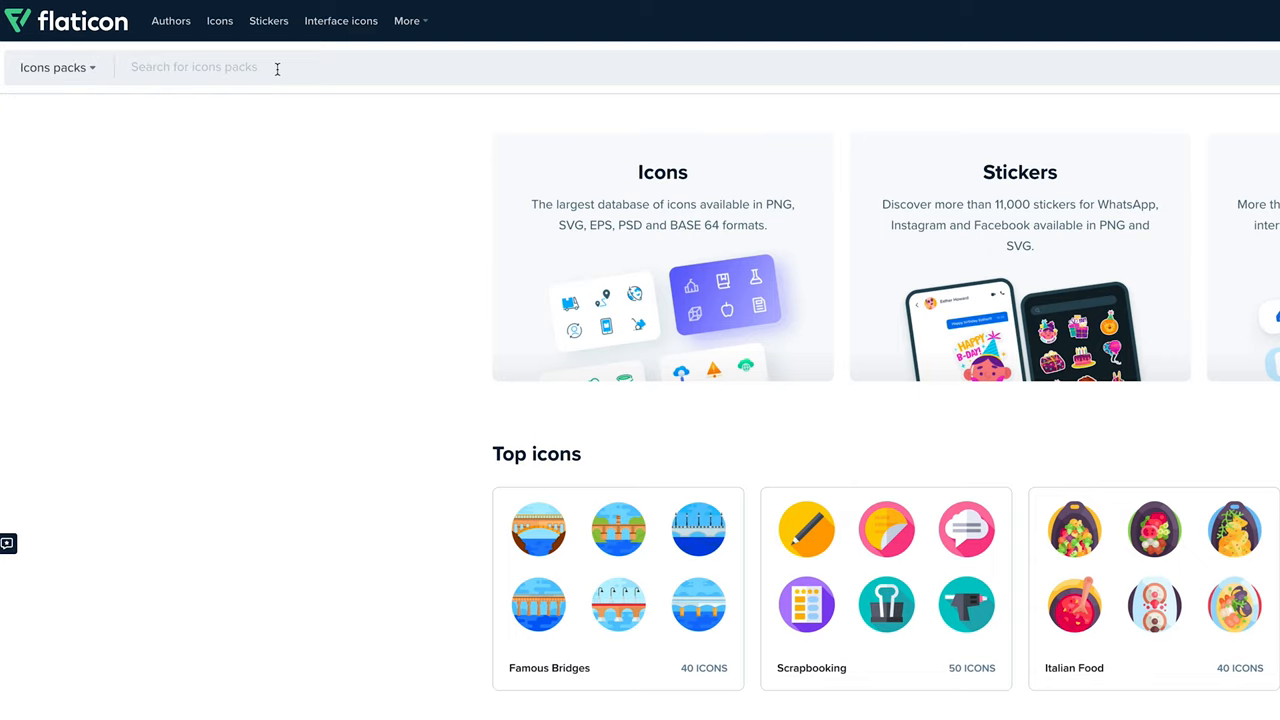
text(general)
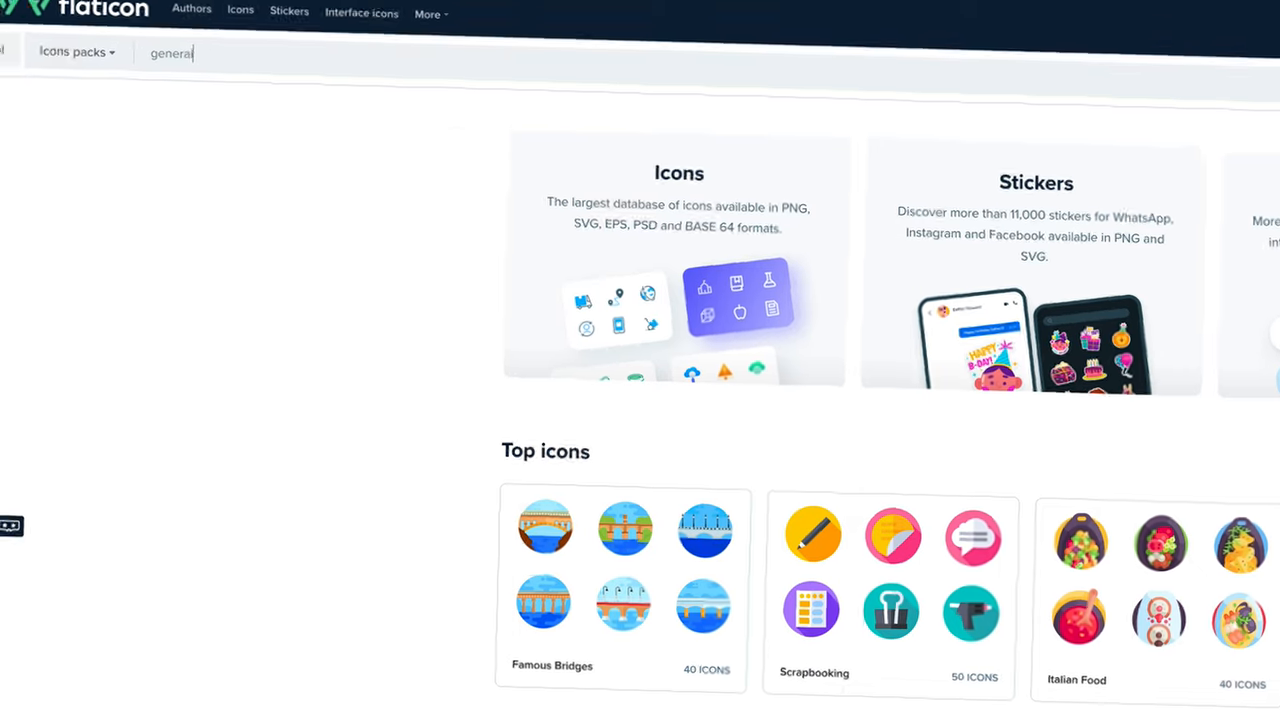
key(Return)
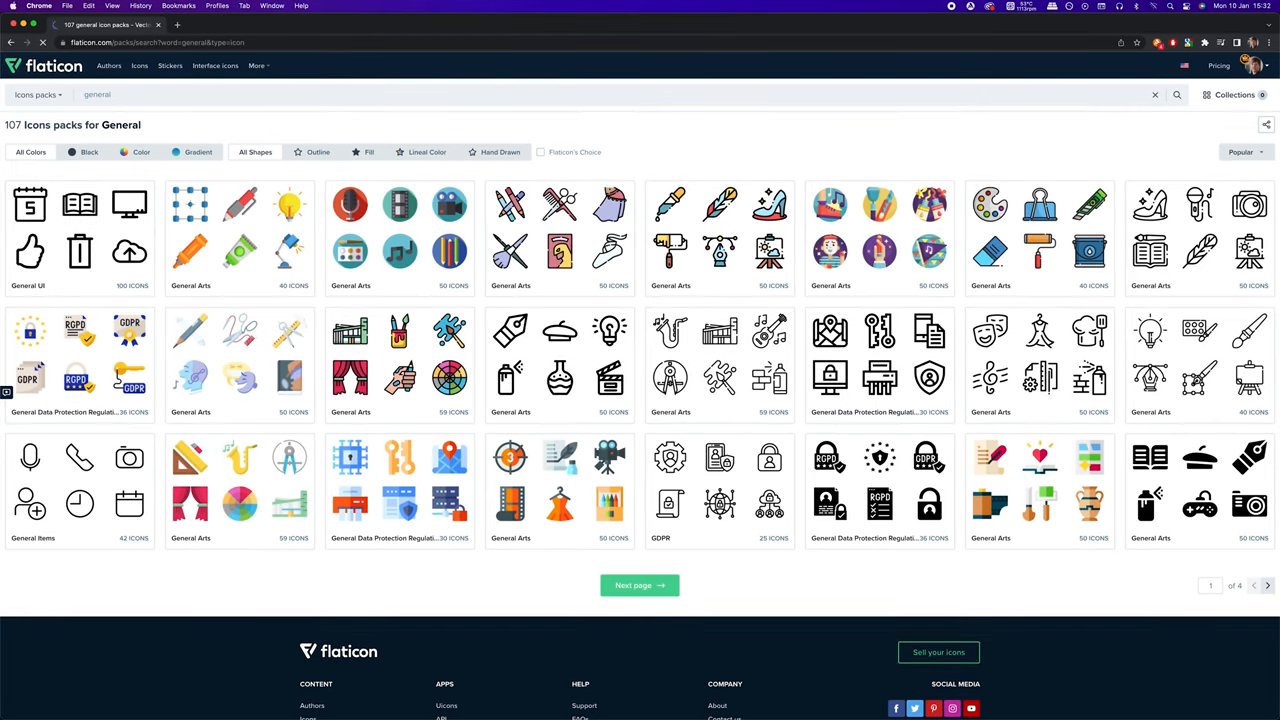
mouse_move(68, 238)
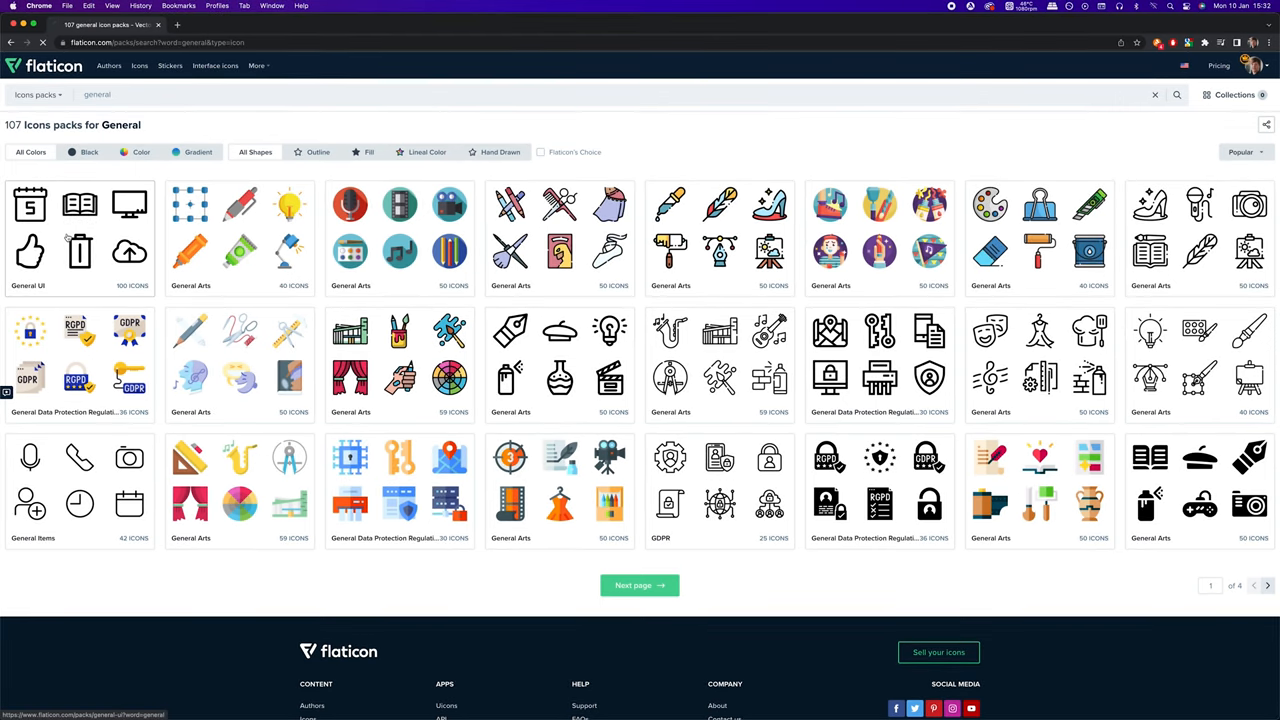